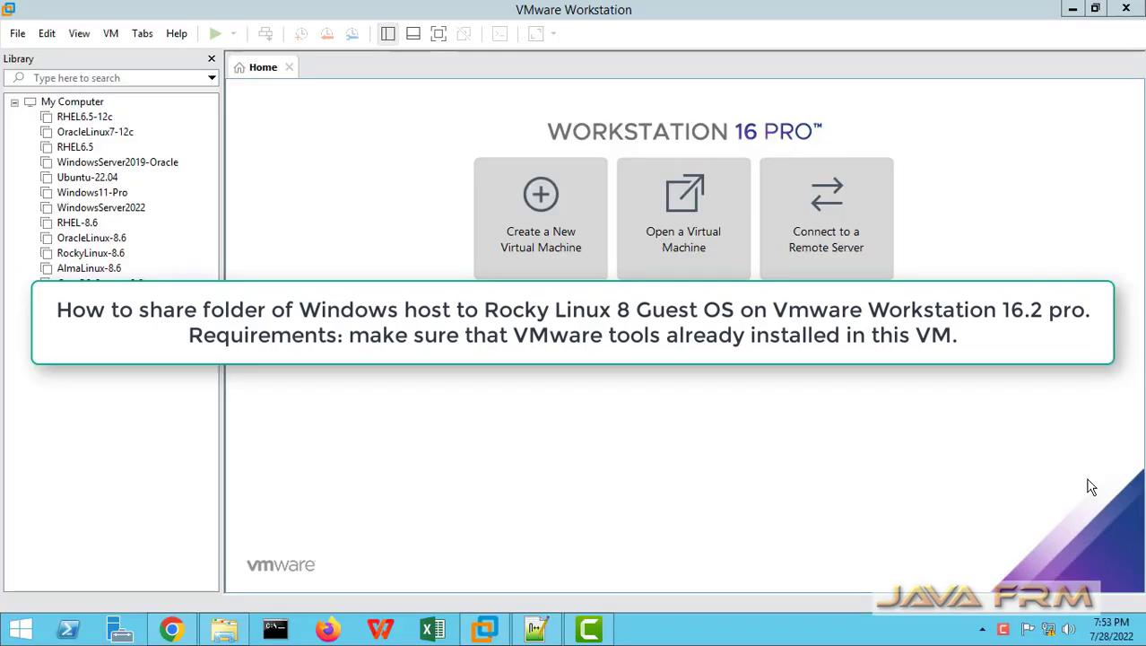
mouse_move(477, 449)
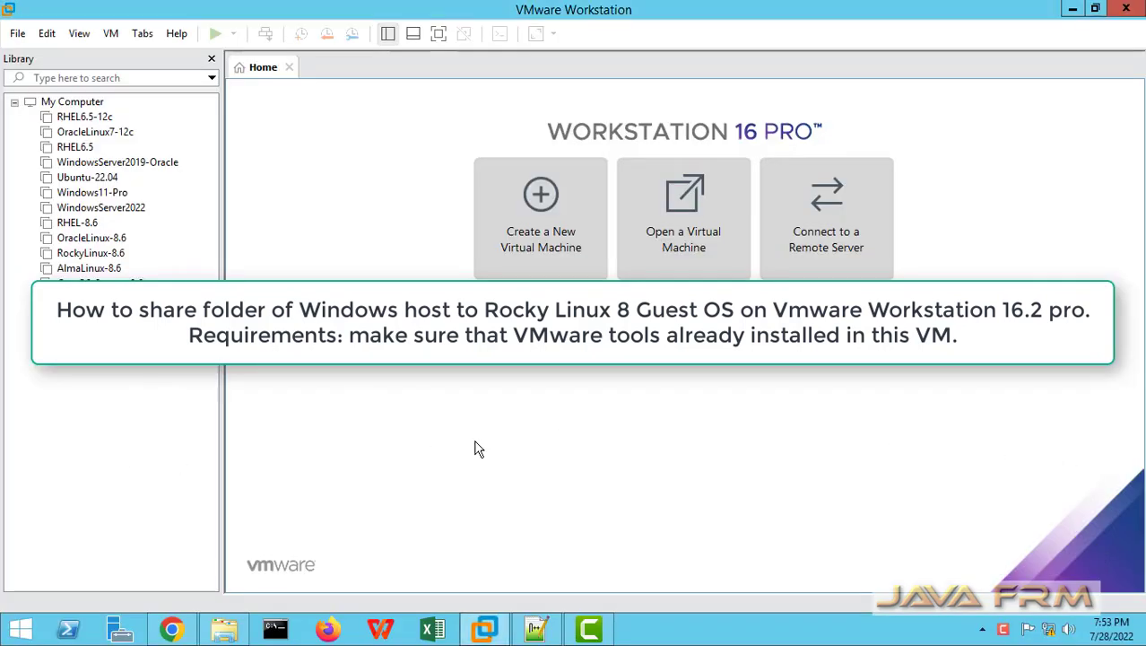
mouse_move(354, 379)
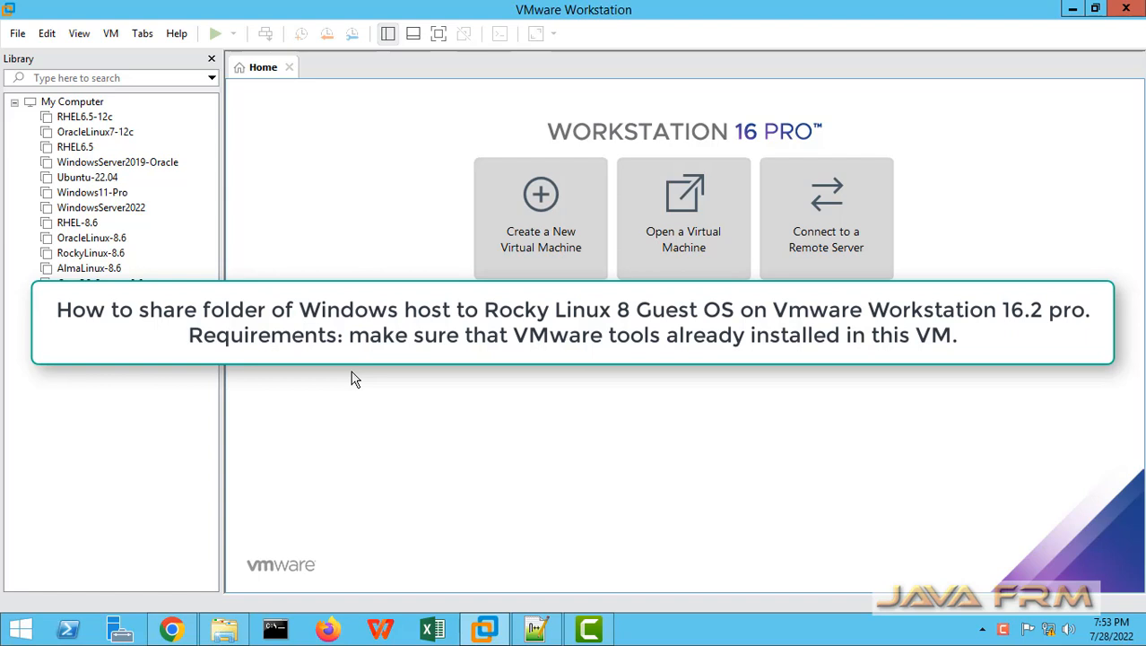
- Open the RockyLinux-8.6 virtual machine from the Library in its own tab
left_click(90, 251)
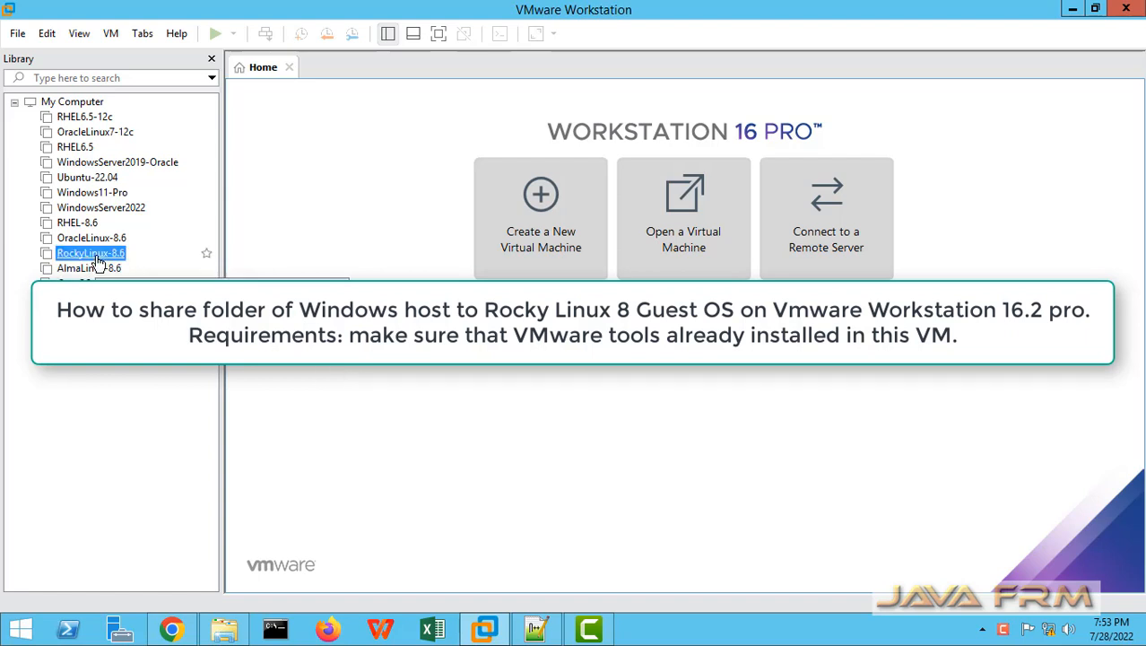
double_click(90, 253)
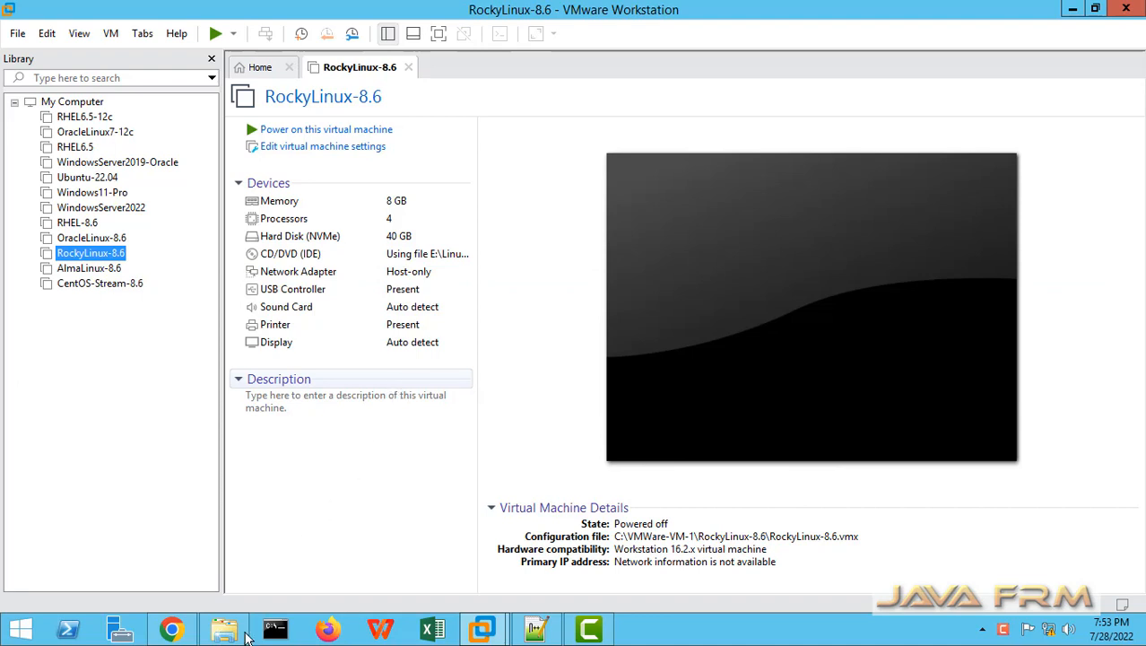
- Delete hello2, hello3 and welcome_2.py from D:\PythonExamples\Python3 on the host
left_click(226, 627)
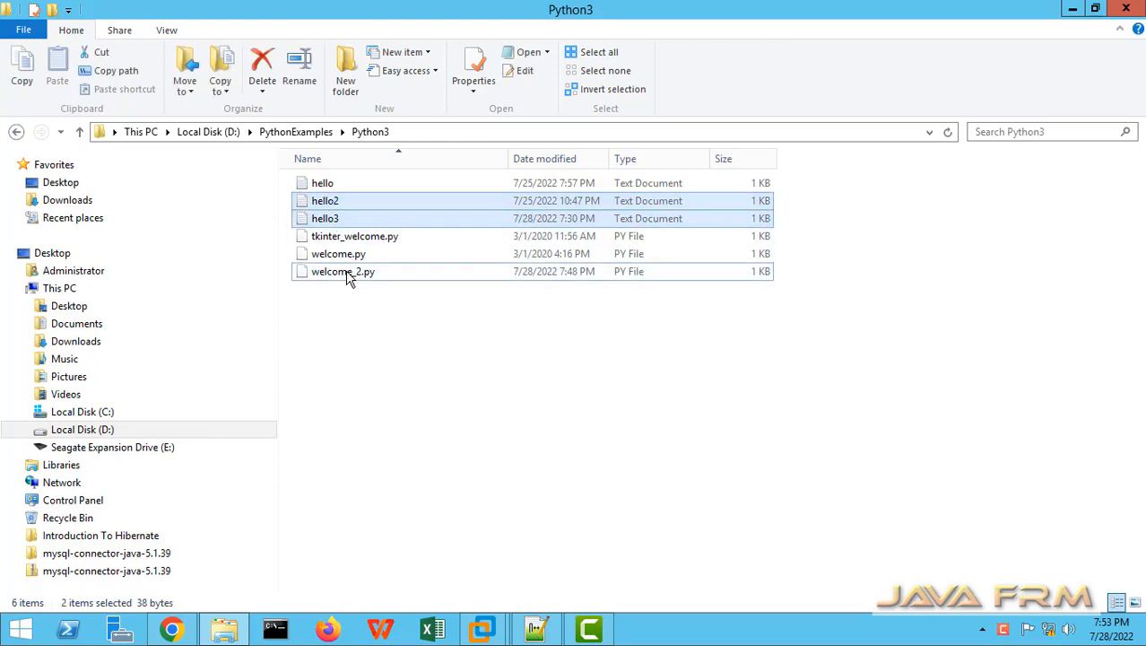
left_click(340, 271)
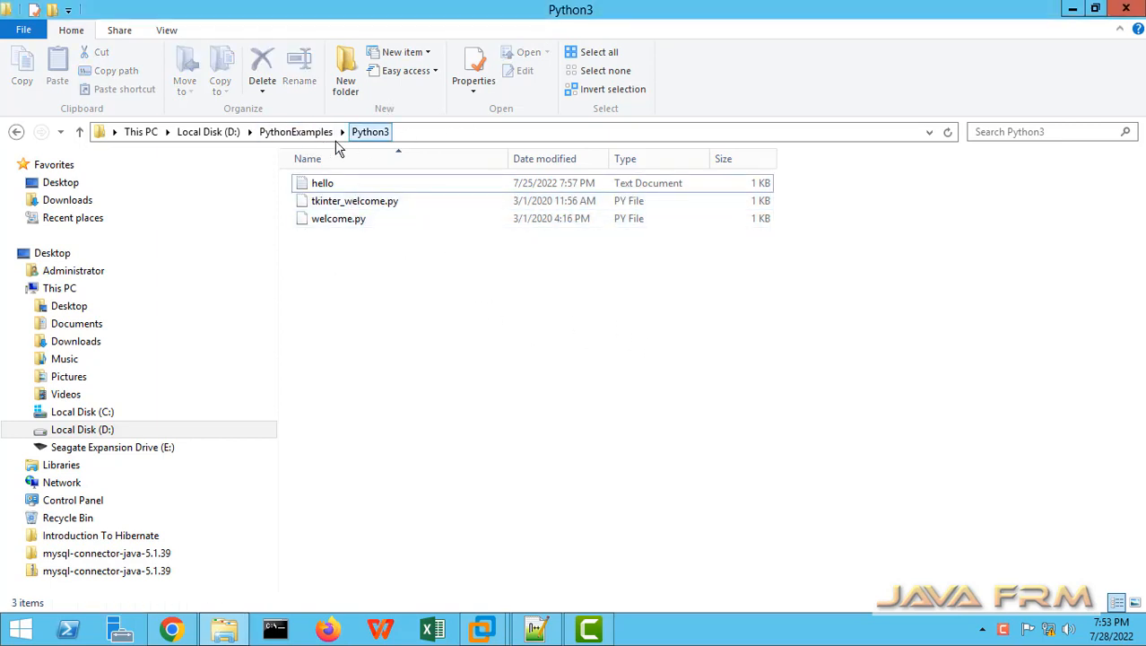
left_click(574, 499)
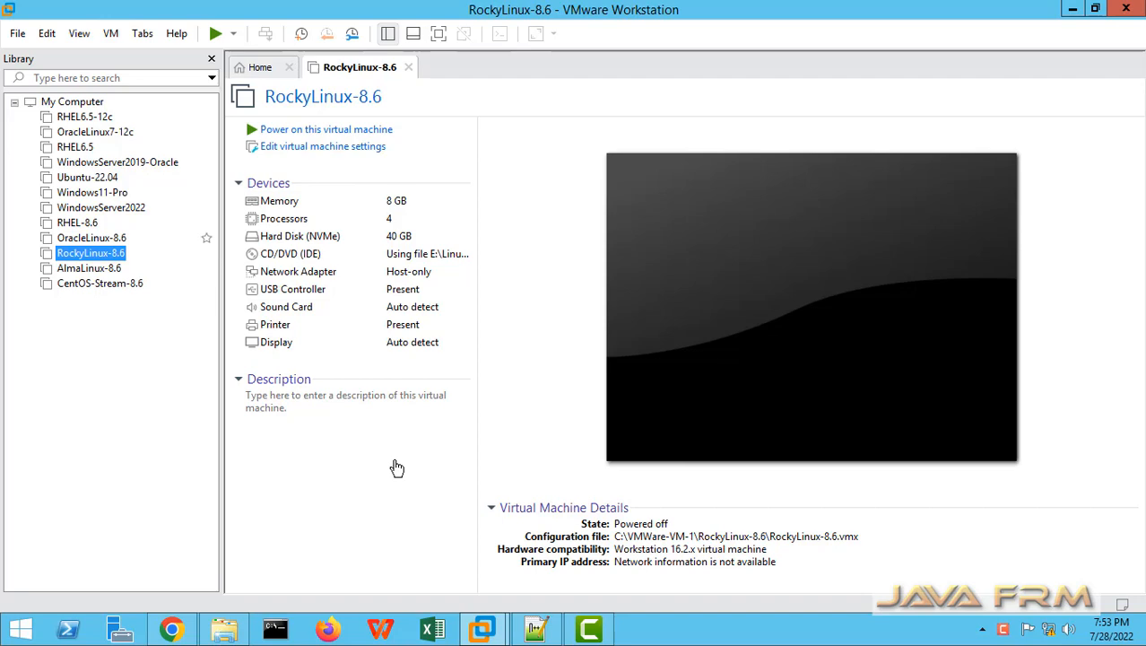
- In the VM settings' Options, set Shared Folders to Always enabled
left_click(323, 145)
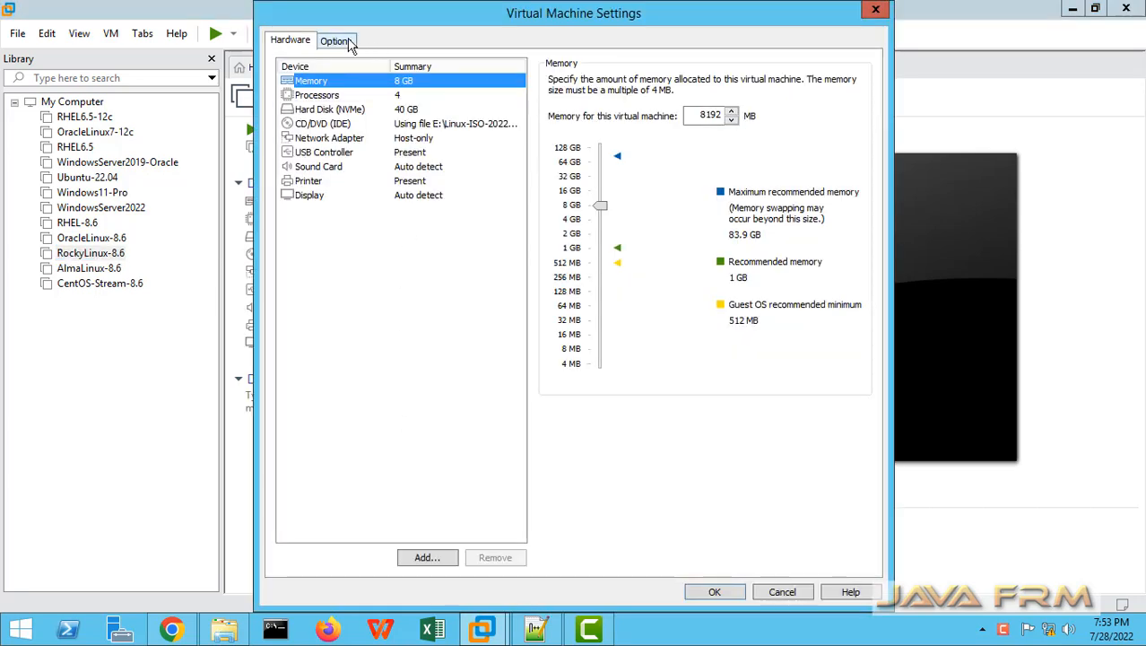
left_click(335, 40)
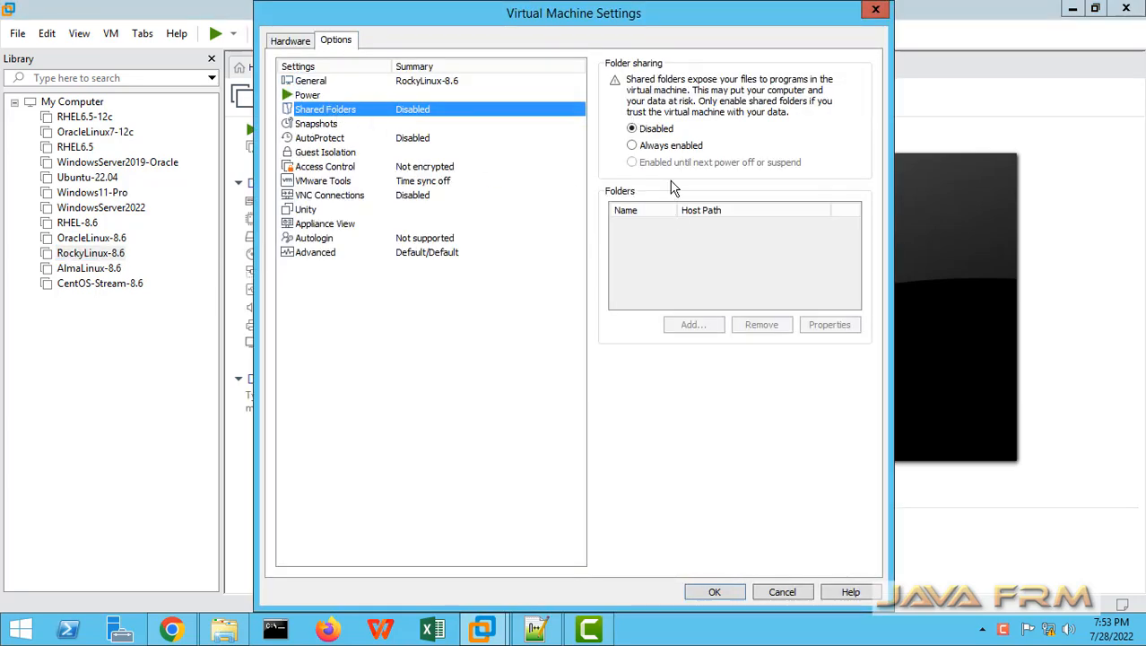
left_click(631, 146)
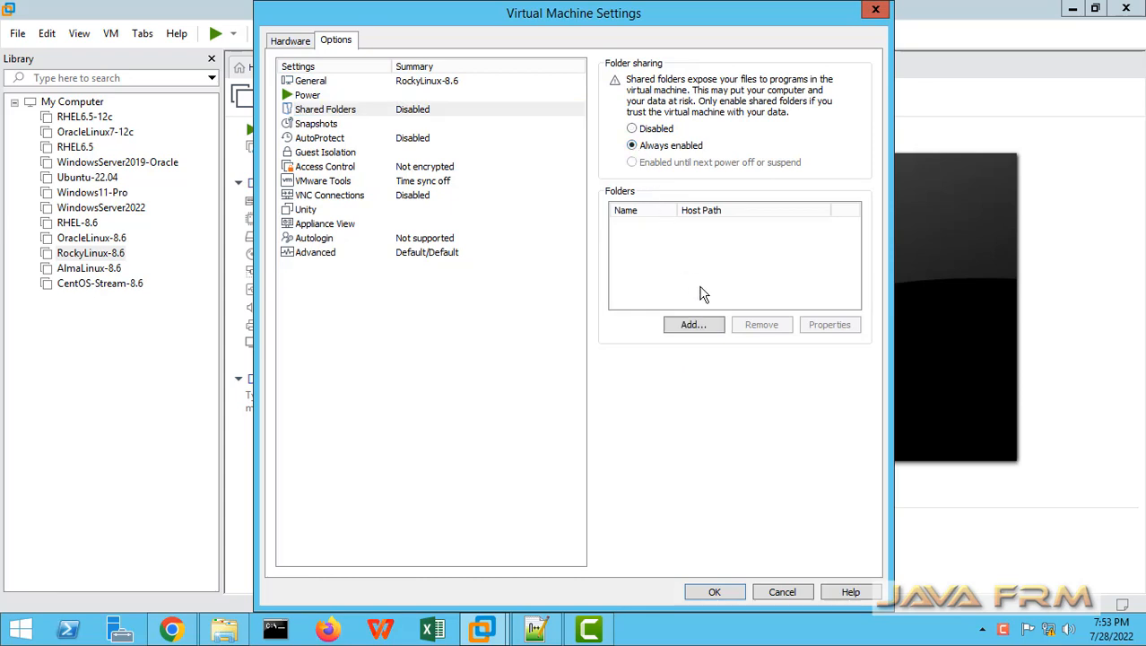
- Add D:\PythonExamples as an enabled shared folder named PythonExamples
left_click(693, 324)
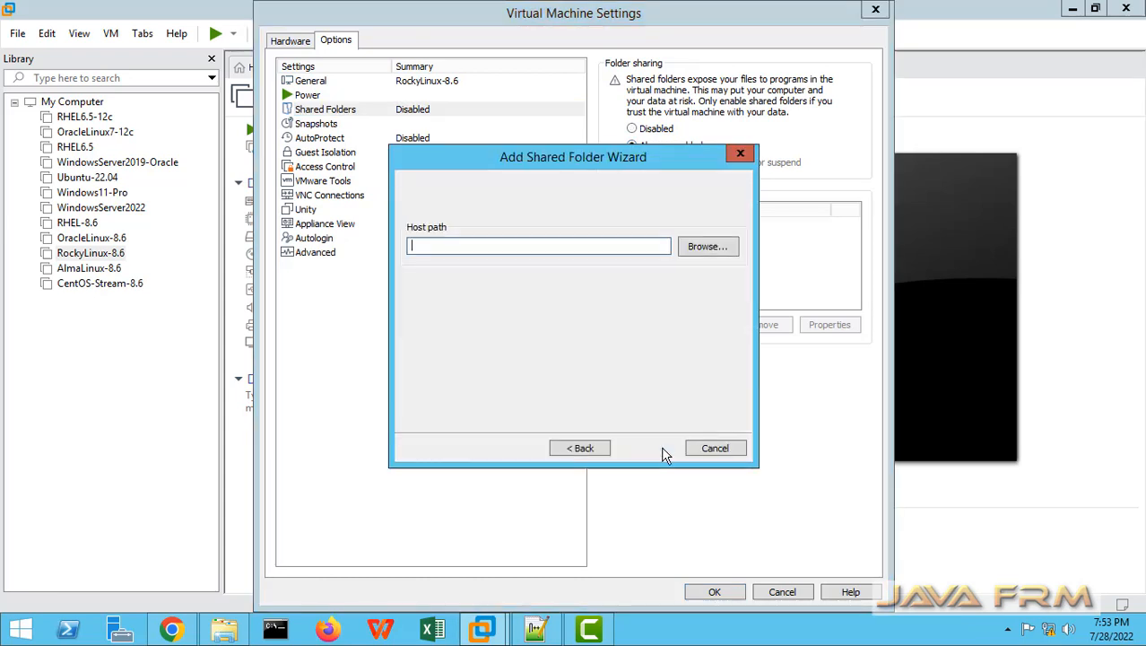
left_click(707, 246)
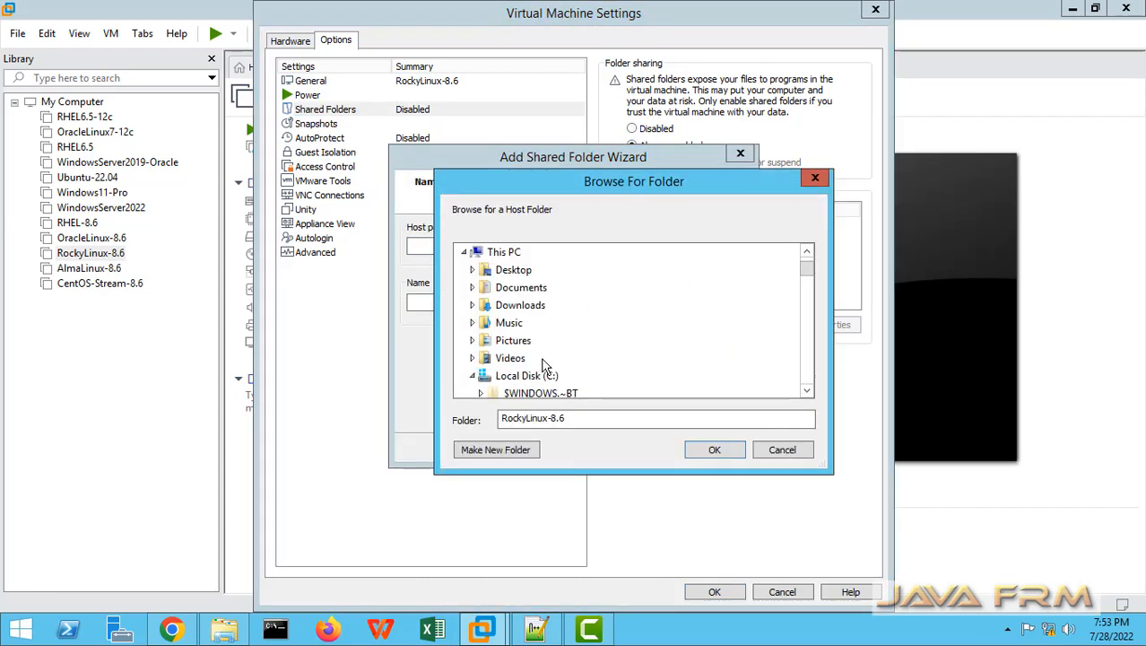
scroll("down", 3)
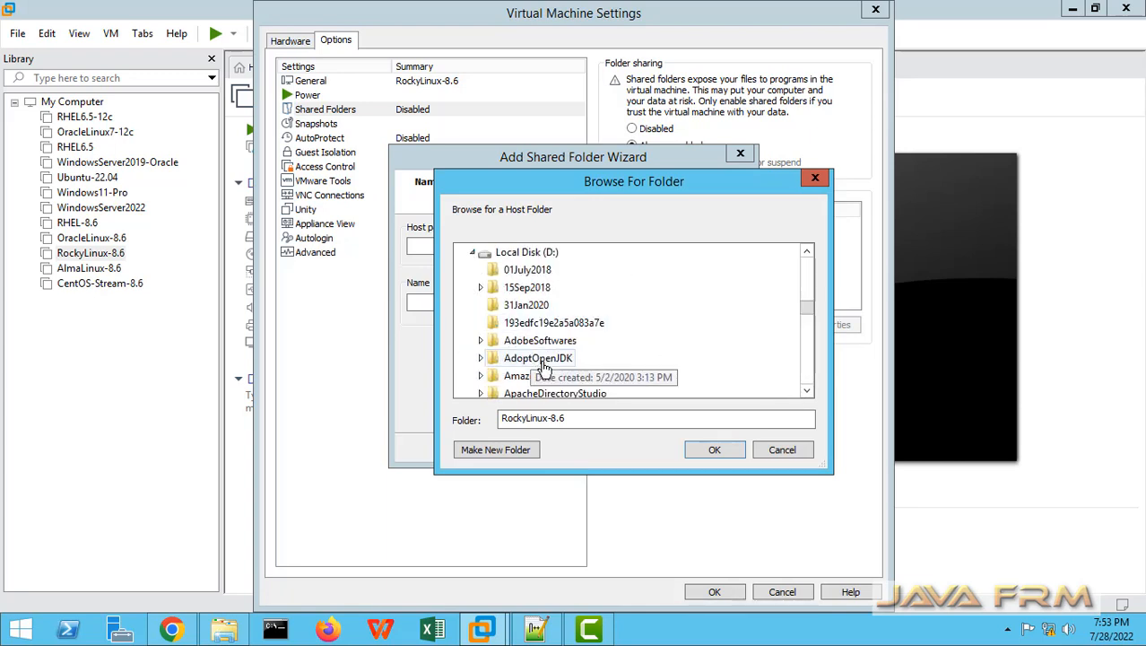
scroll("down", 3)
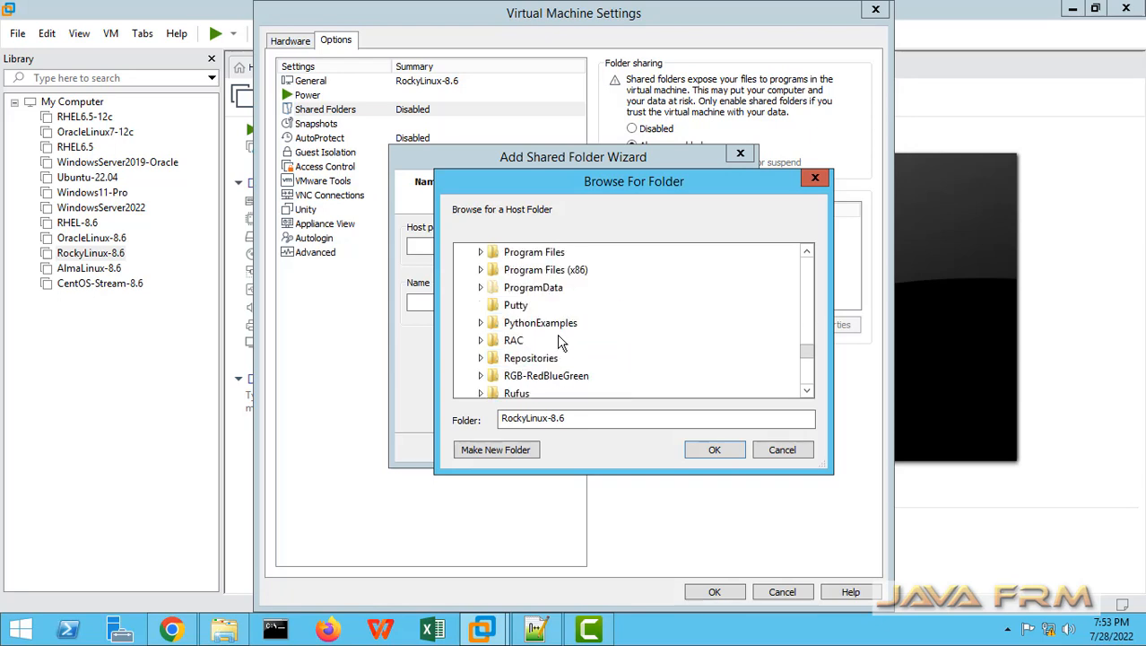
left_click(714, 448)
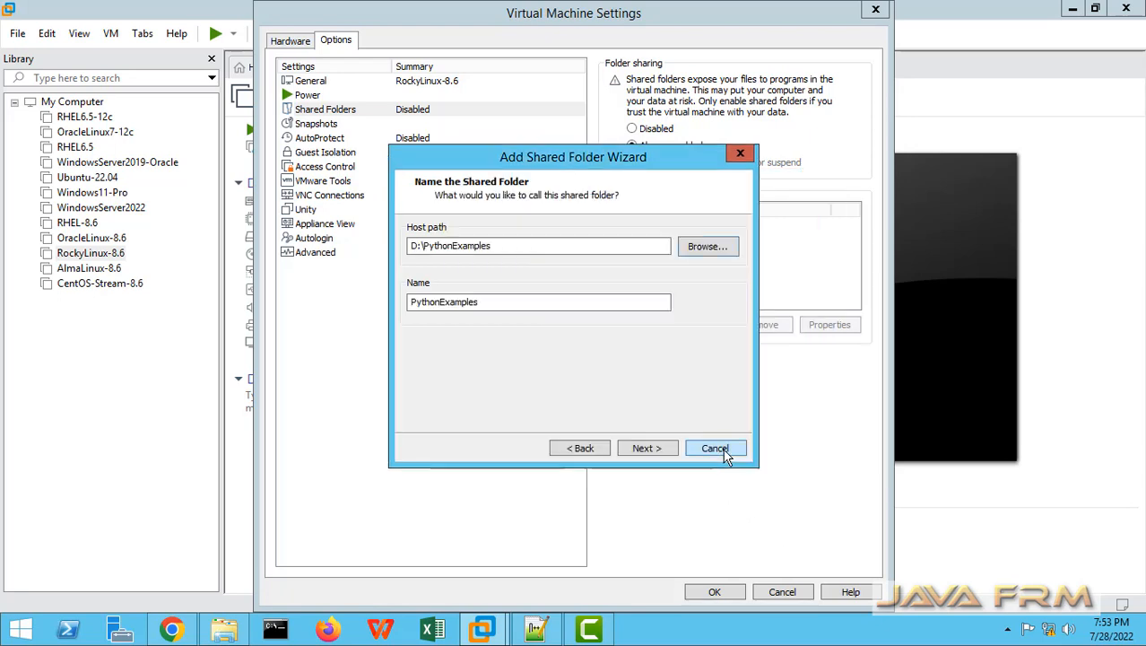
left_click(648, 449)
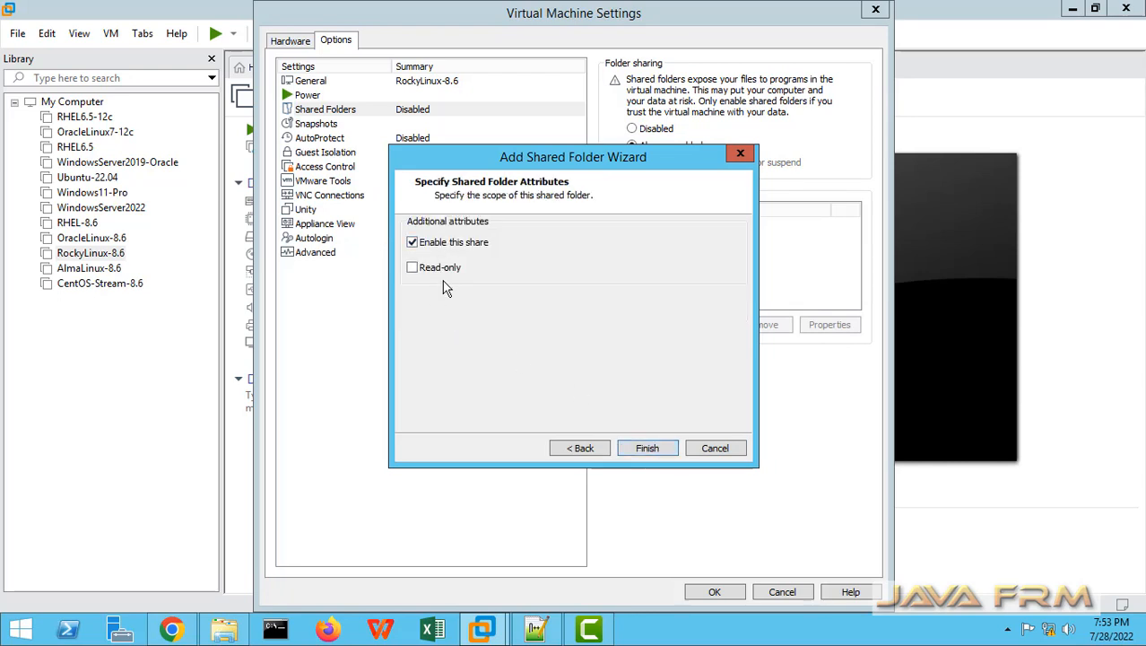
left_click(647, 449)
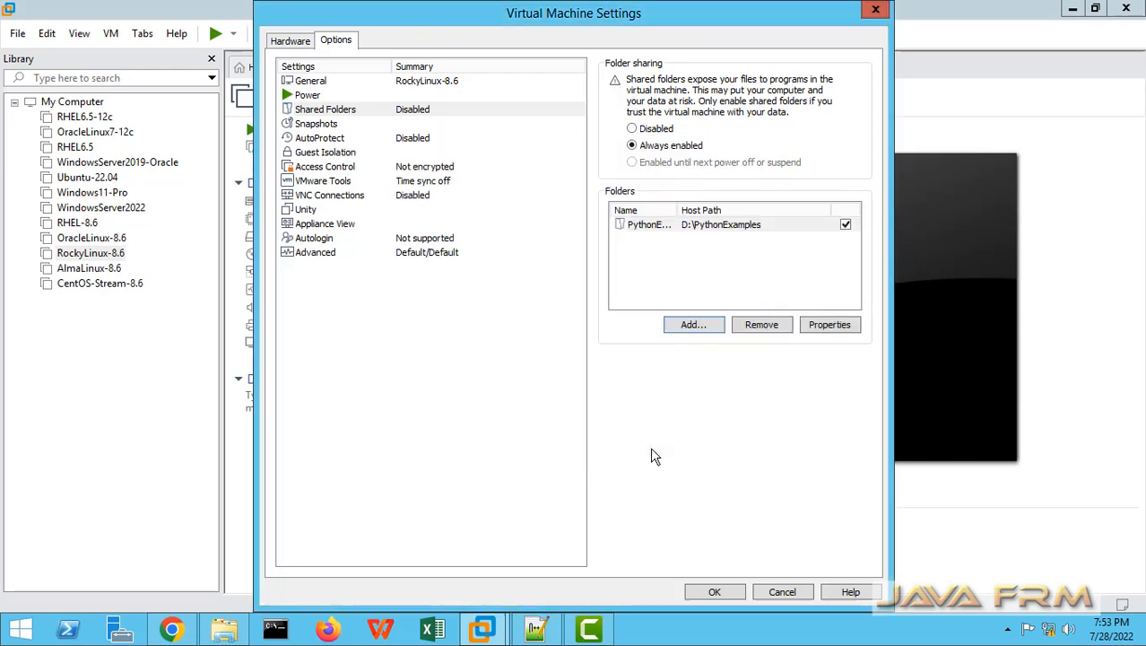
mouse_move(875, 237)
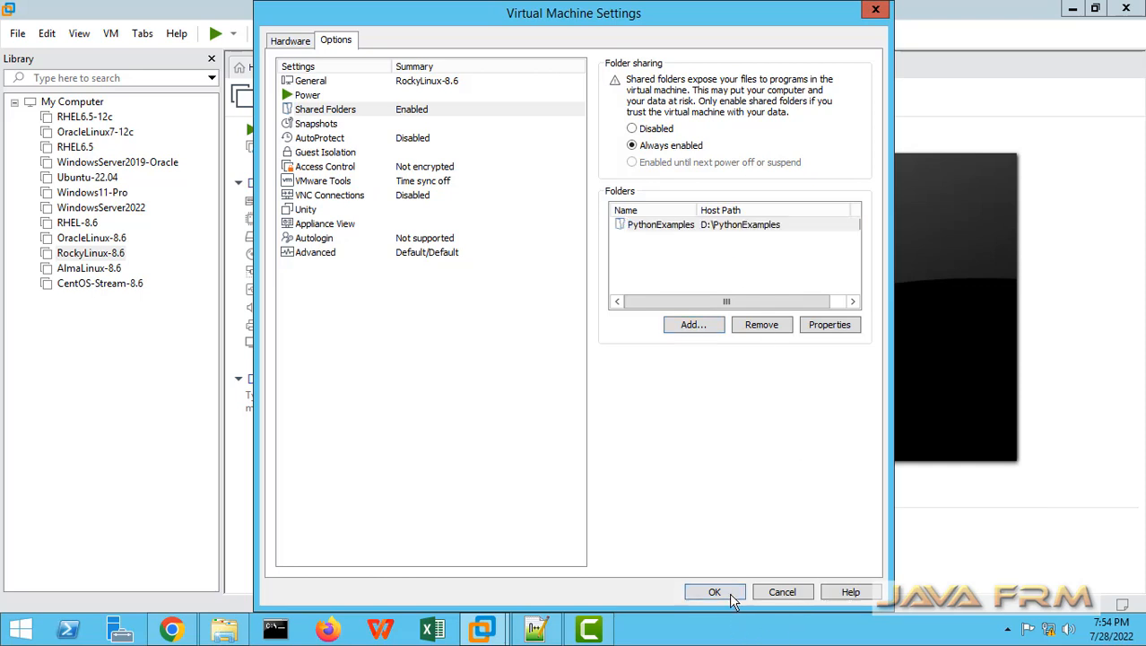
- Save the virtual machine settings and boot the Rocky Linux guest
left_click(714, 592)
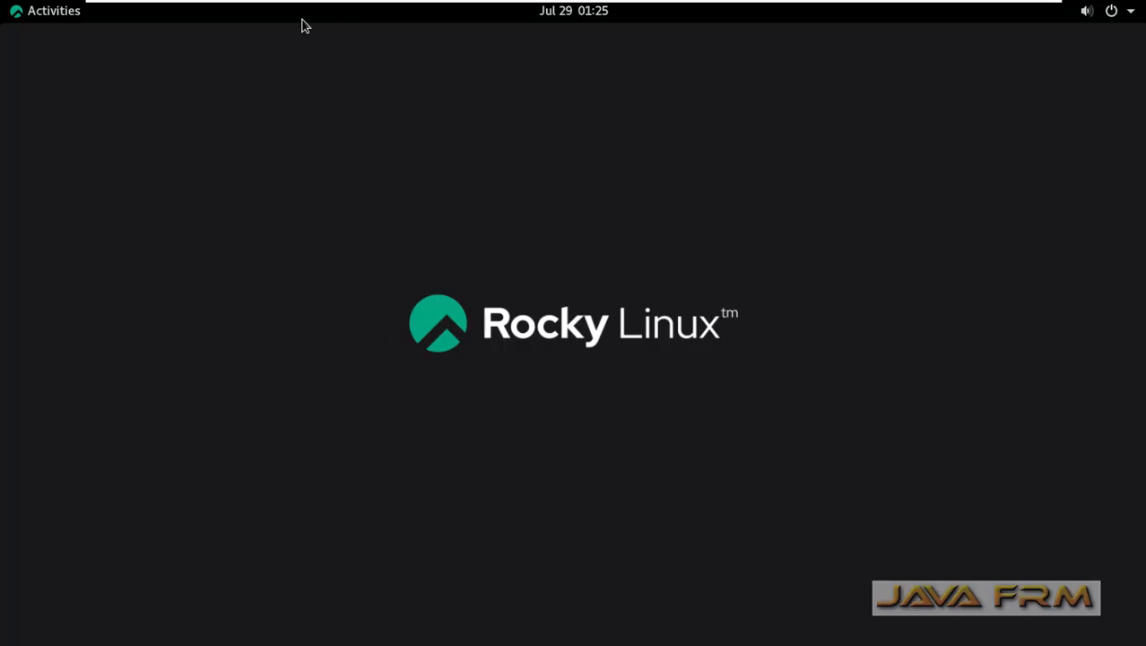
mouse_move(52, 19)
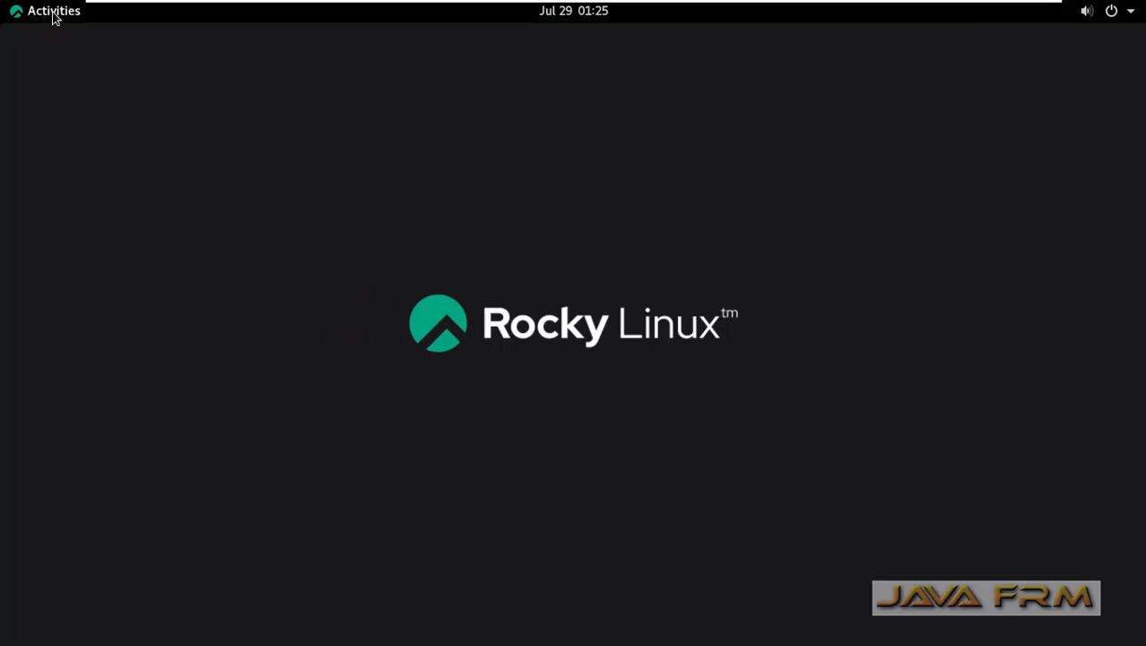
- Launch a Terminal from the GNOME Activities dash
left_click(50, 11)
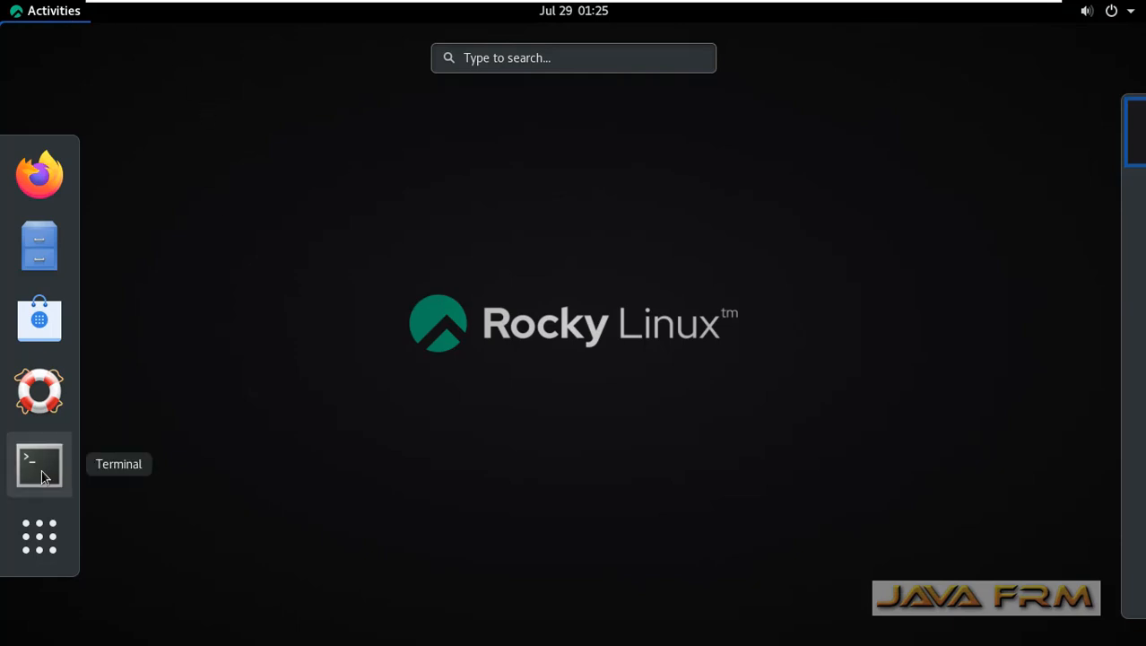
left_click(40, 466)
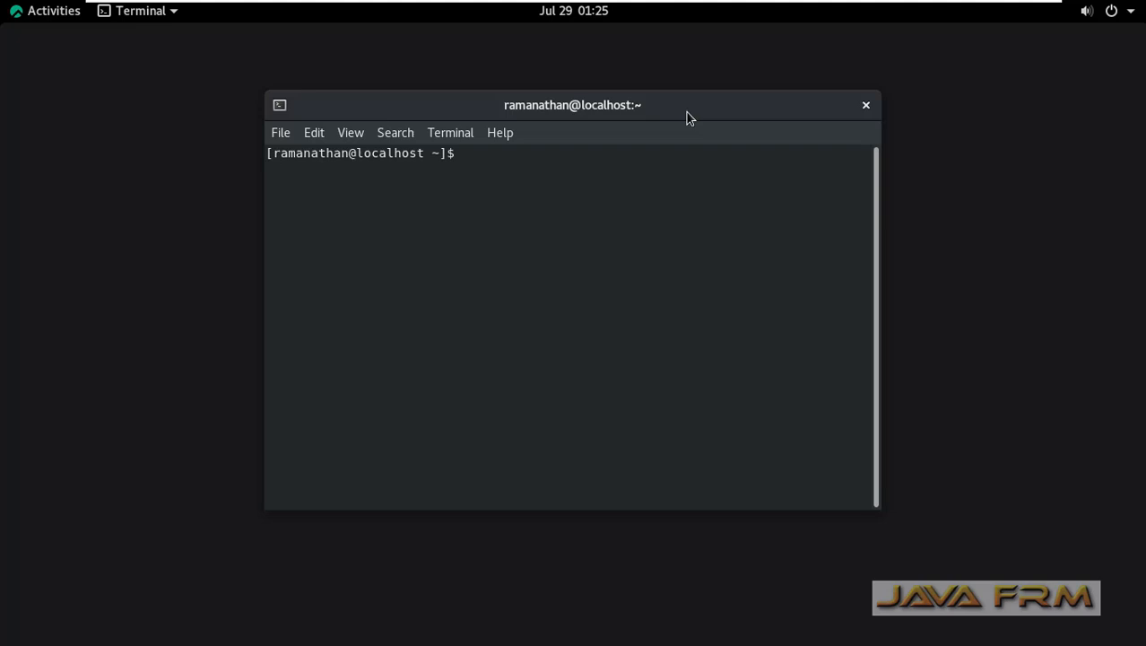
mouse_move(538, 206)
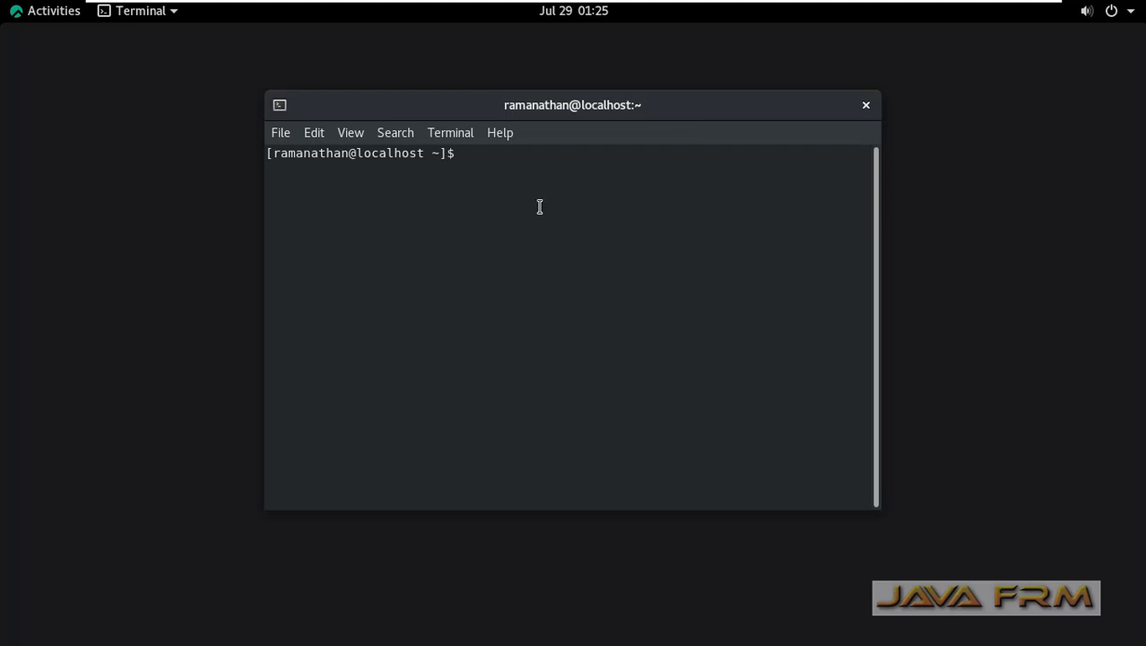
- Run vmware-hgfsclient to confirm the PythonExamples share is visible to the guest
double_click(573, 104)
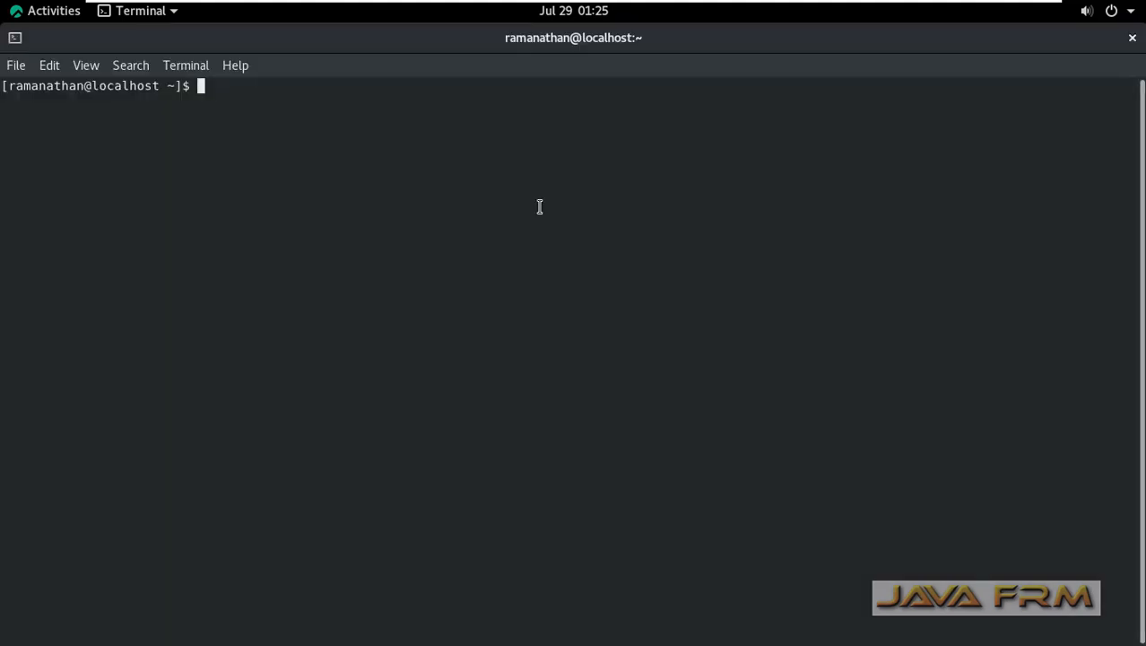
type("vmware")
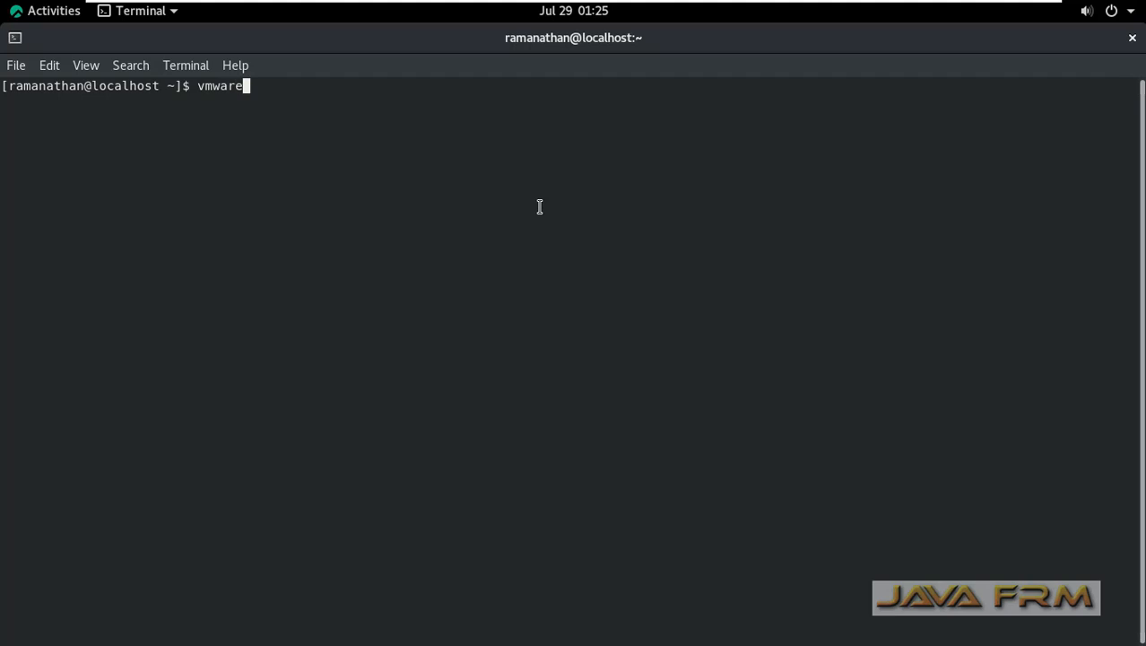
type("-hgfs")
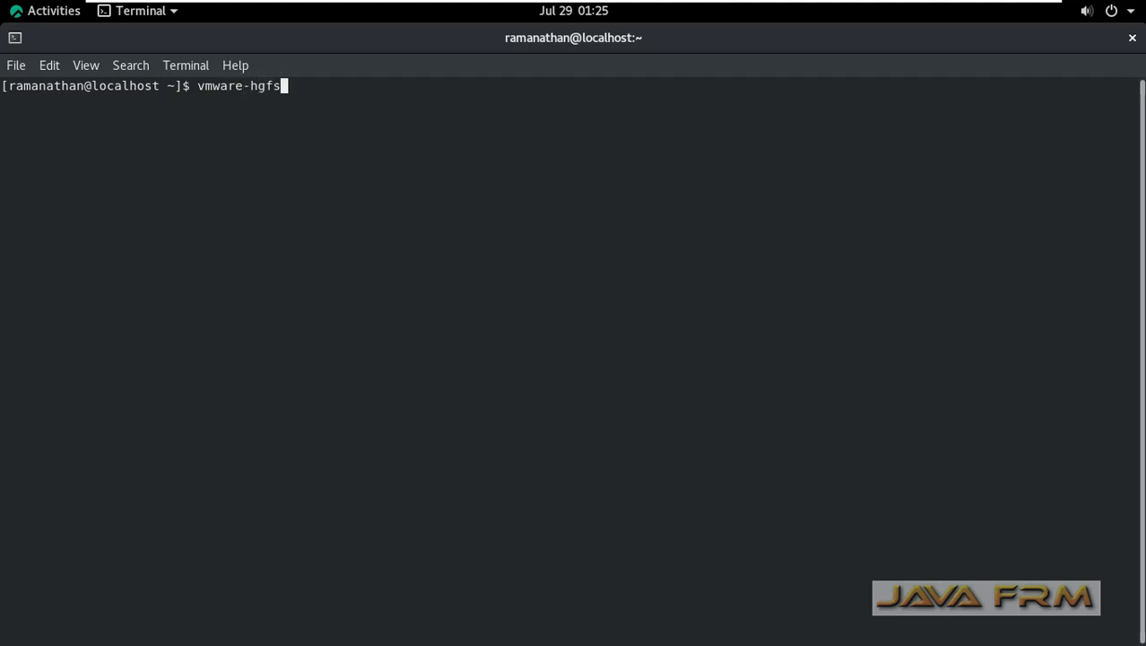
key("Return")
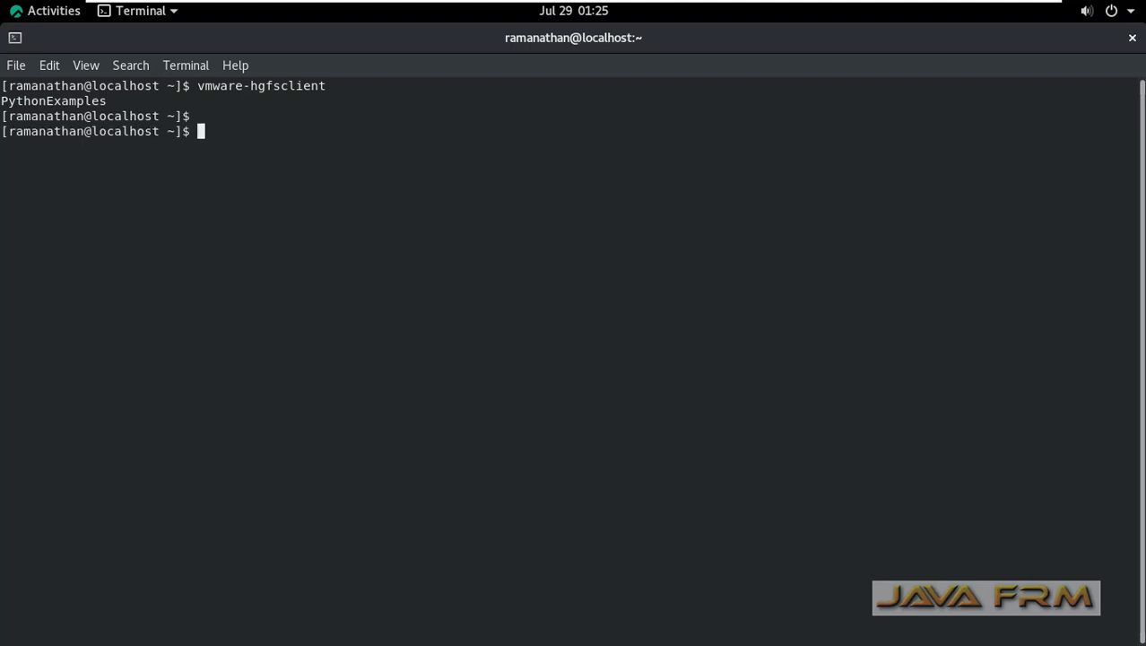
- List mounted filesystems with df -kh, then switch to the root user with su
type("df -kh")
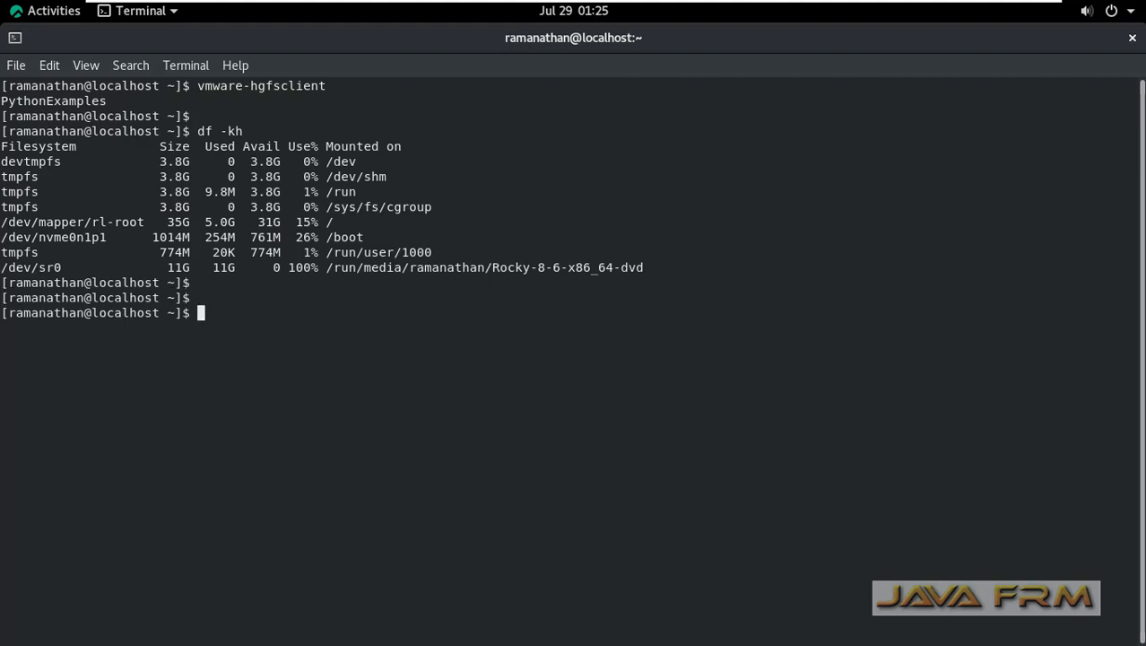
type("su")
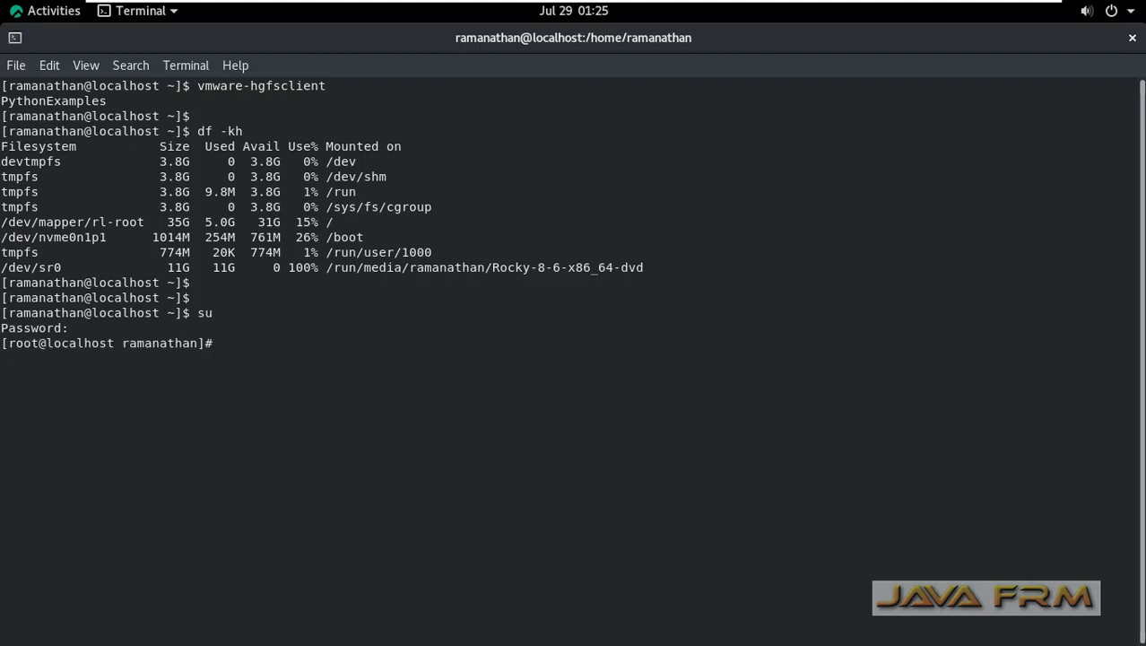
- Change into /mnt/hgfs as root and list it, confirming the folder is empty
type("cd /")
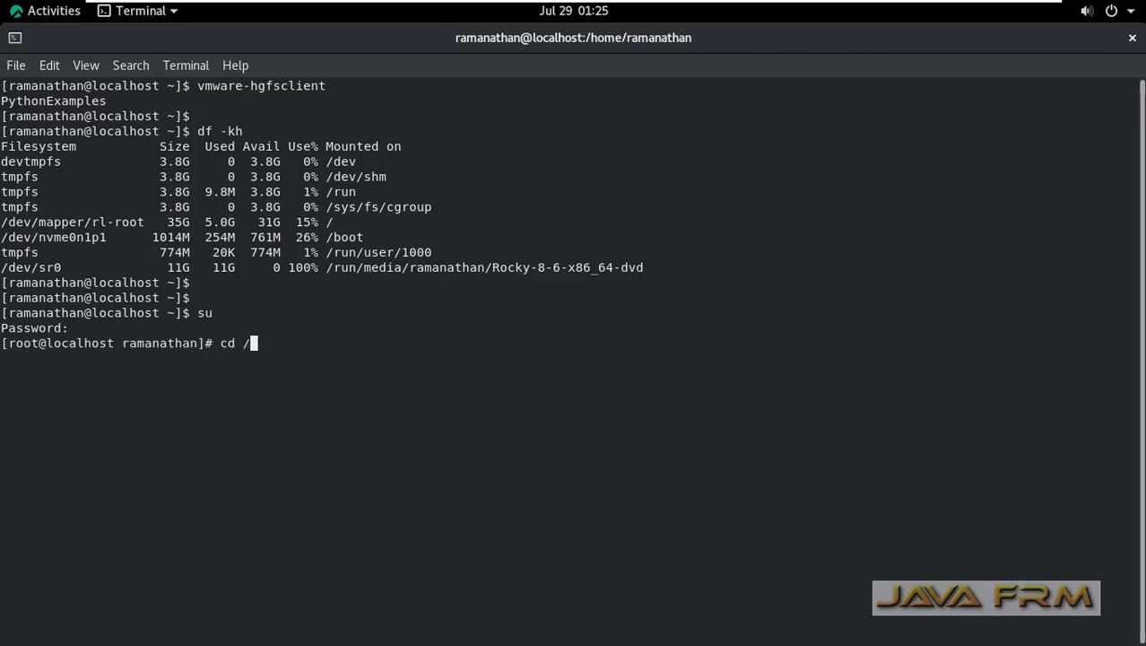
type("mnt")
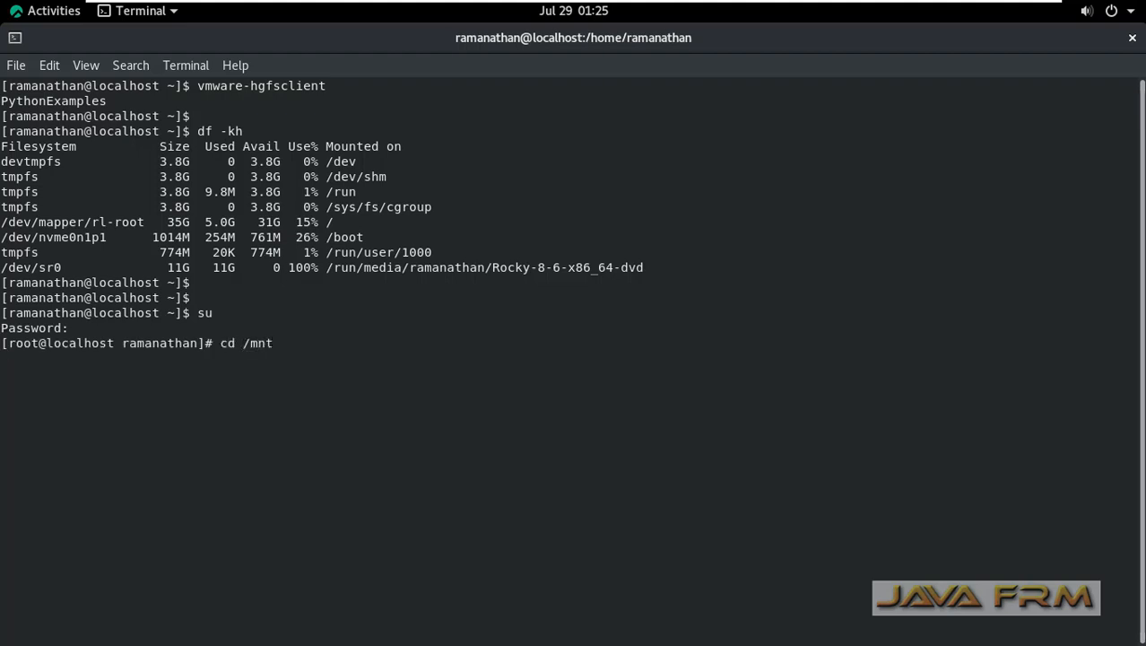
type("ls")
type("cd hgfs")
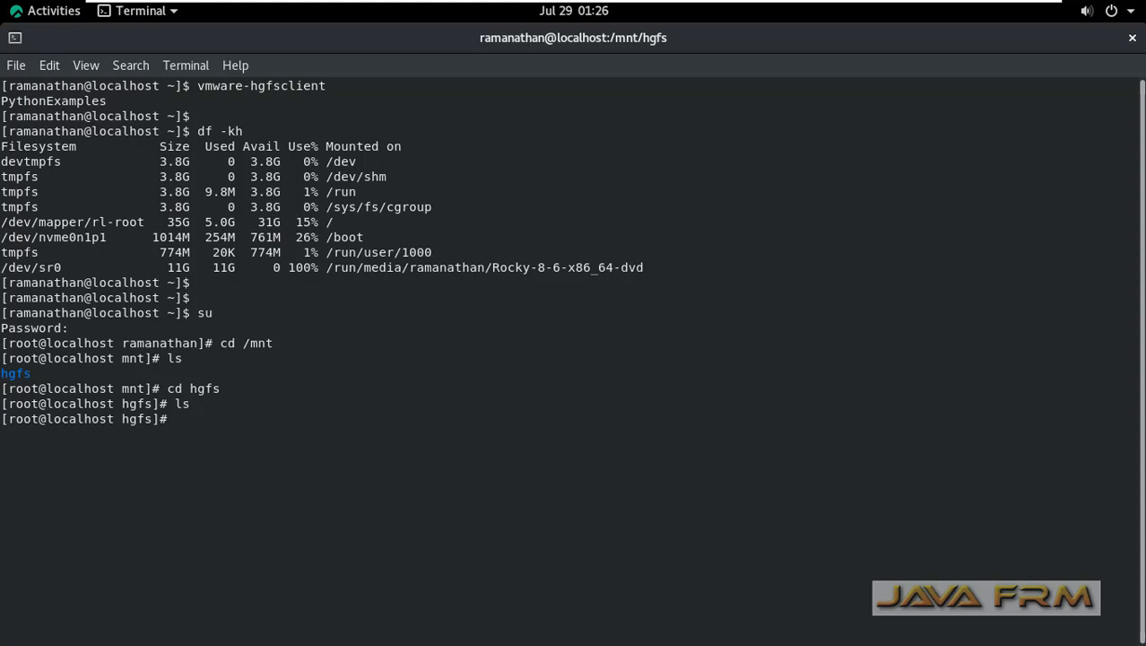
type("vi")
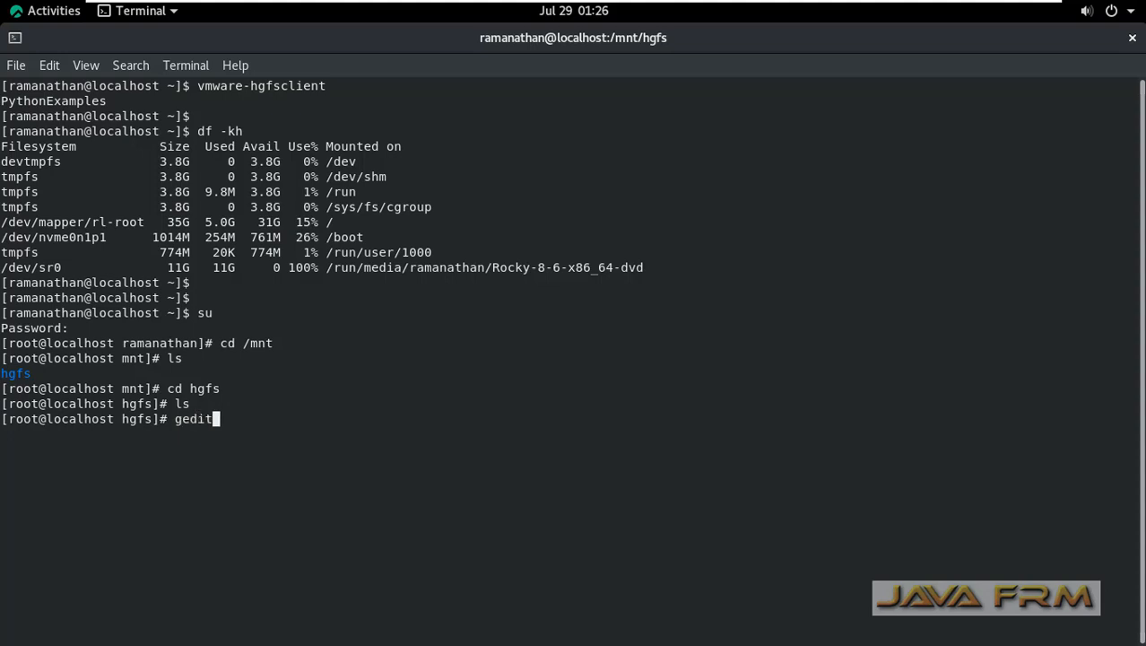
- Add 'vmhgfs-fuse /mnt/hgfs fuse defaults,allow_other 0 0' to /etc/fstab and save it
type("/etc/f")
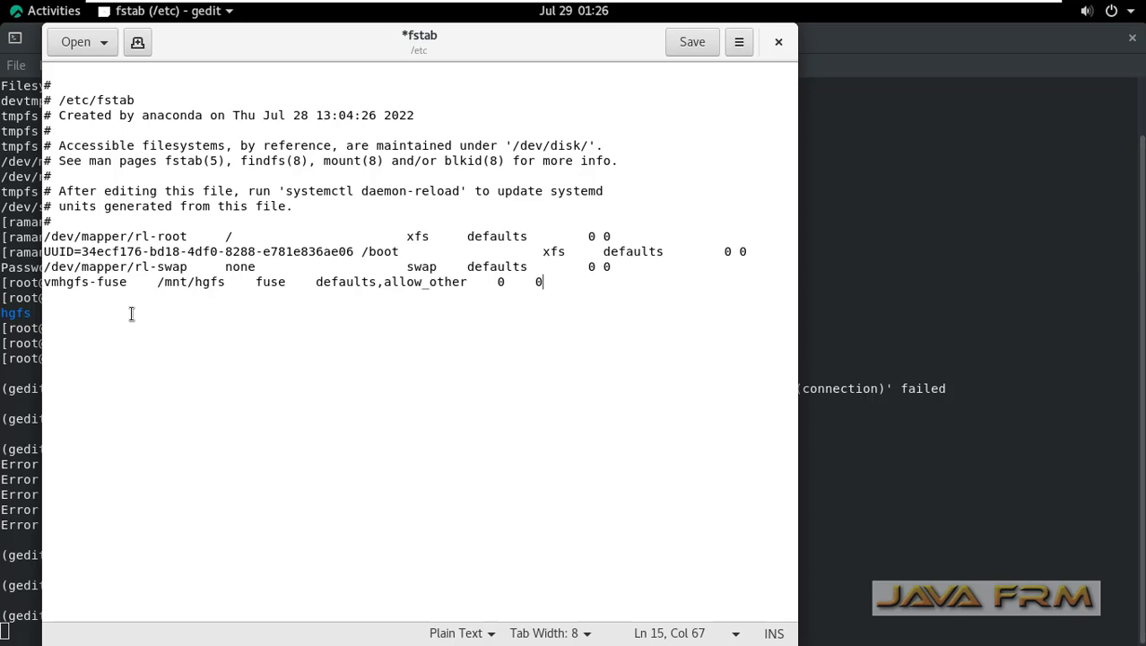
double_click(65, 282)
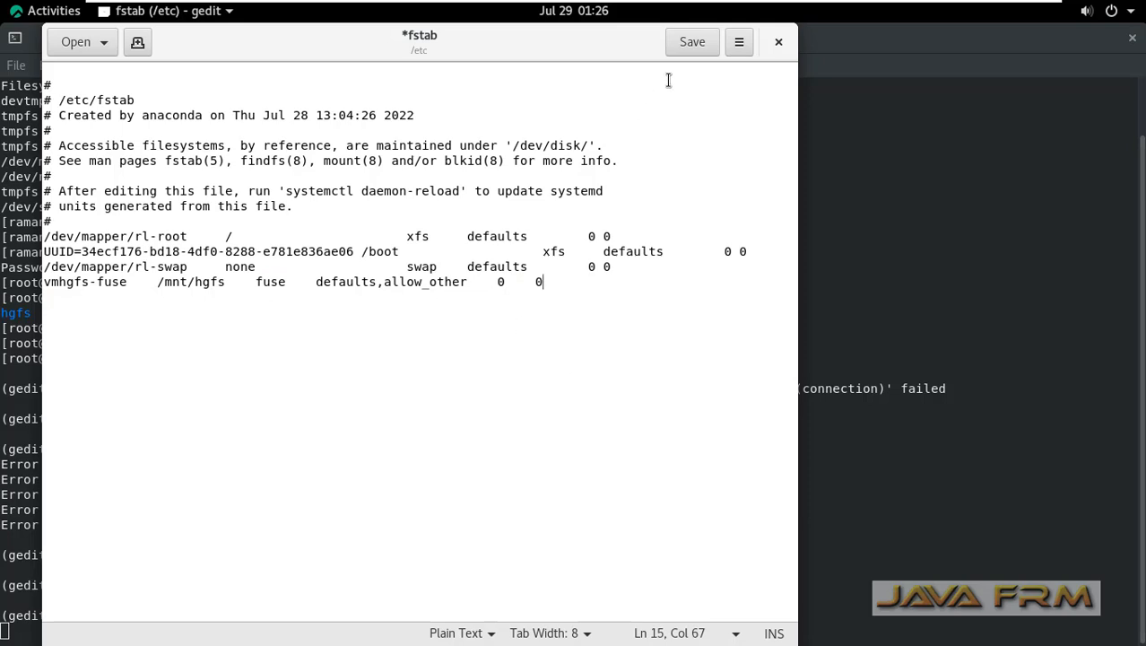
left_click(692, 43)
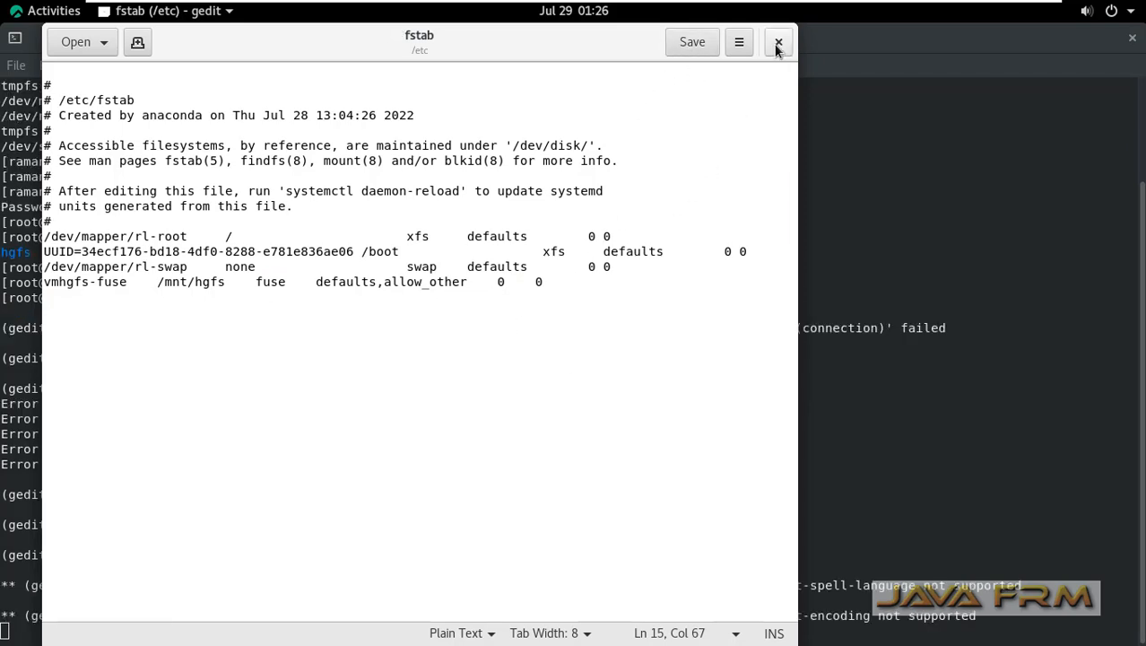
left_click(776, 43)
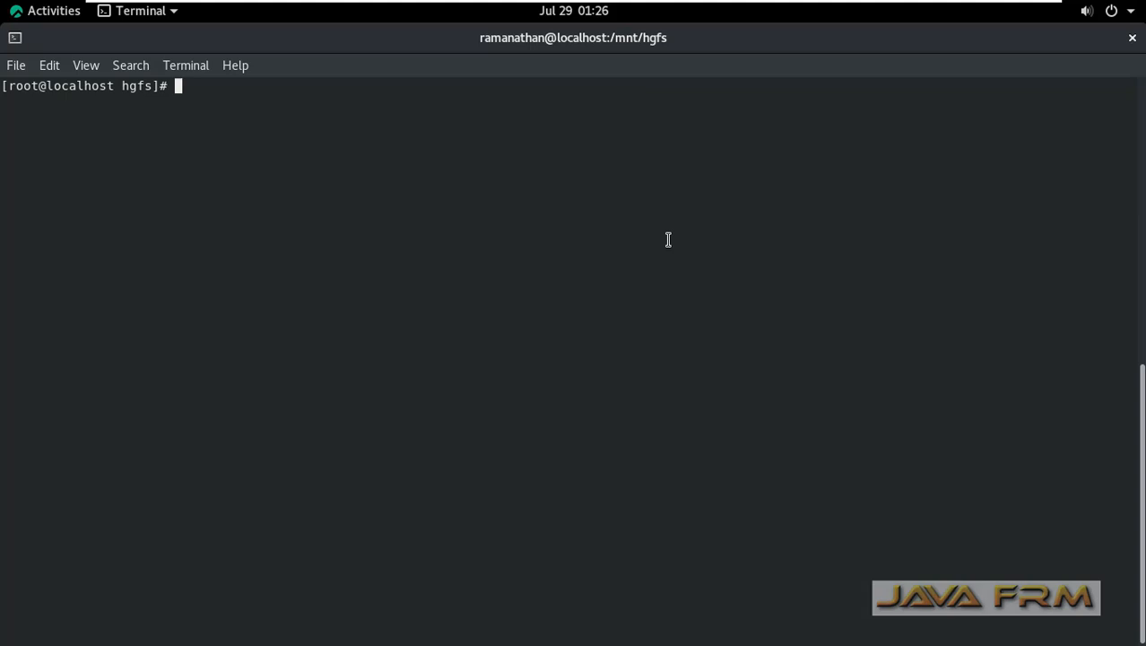
- Return to the root directory and apply the fstab entries with mount -a
type("cd ../../")
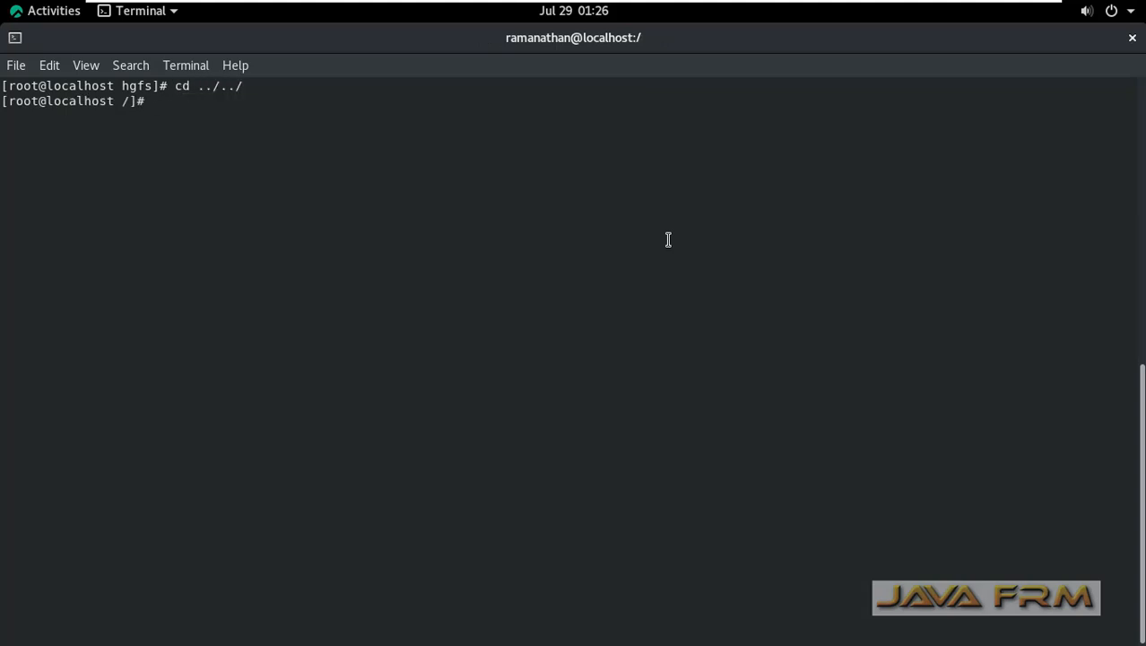
type("mount -a")
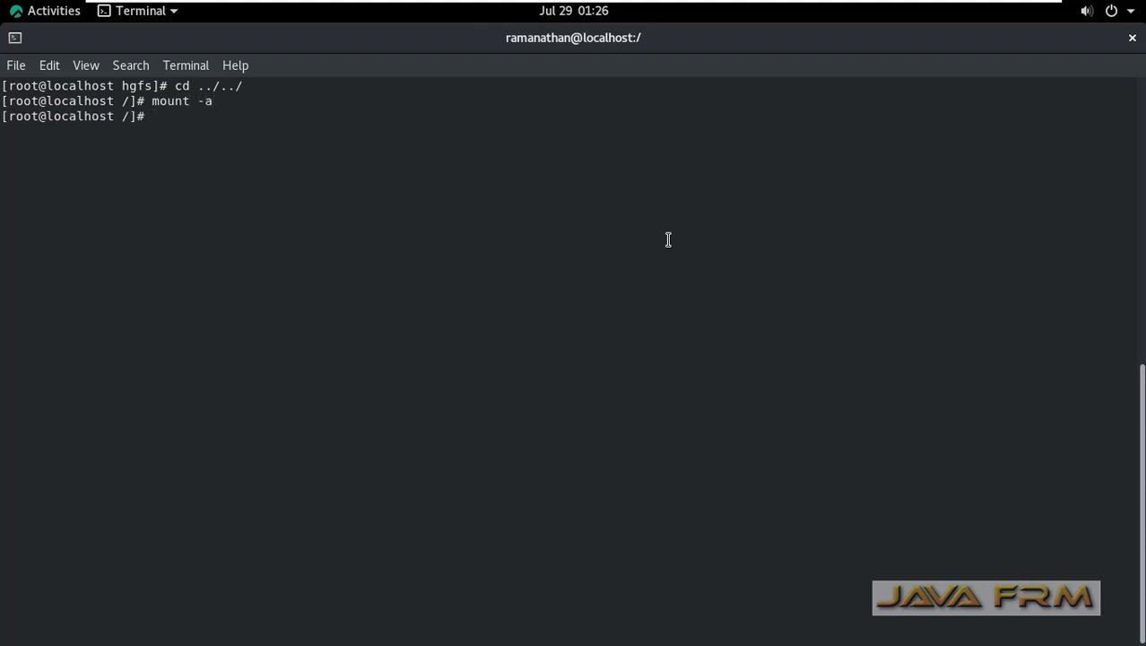
- List /mnt/hgfs to confirm PythonExamples is mounted, then exit the root shell
type("cd")
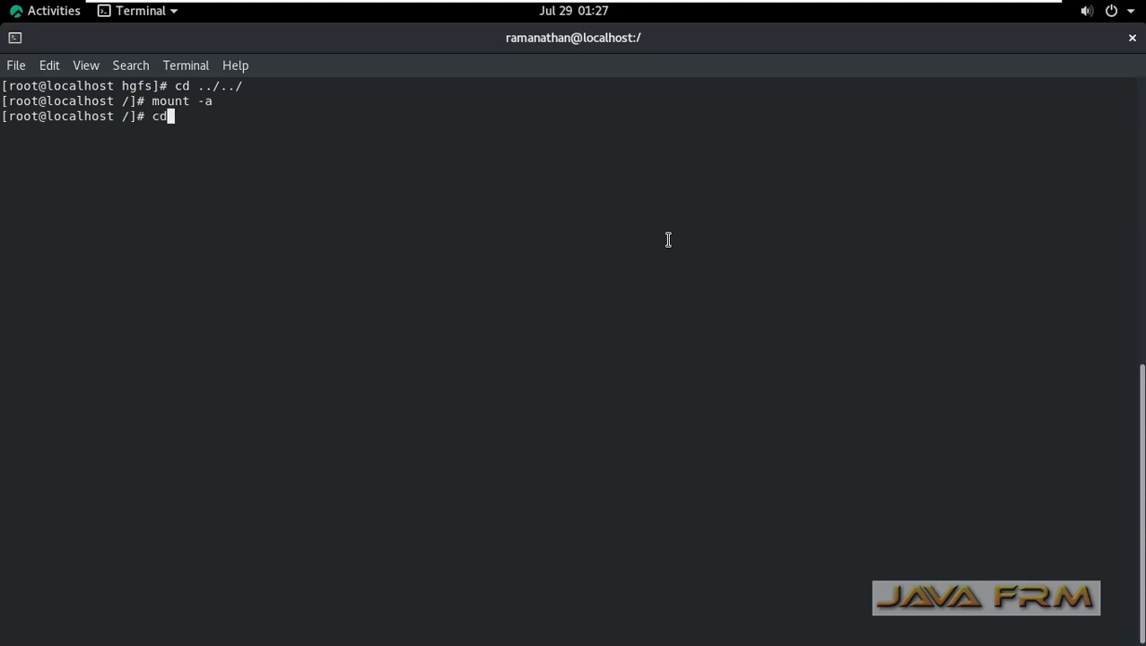
type("/mn")
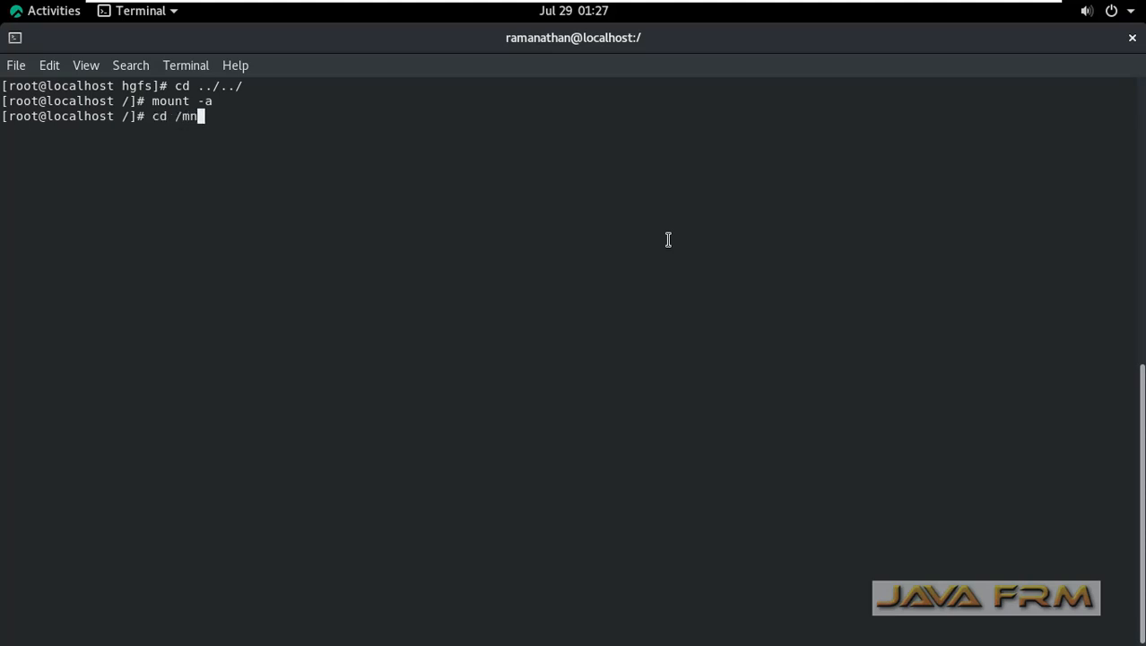
type("t/hgfs/")
type("ls")
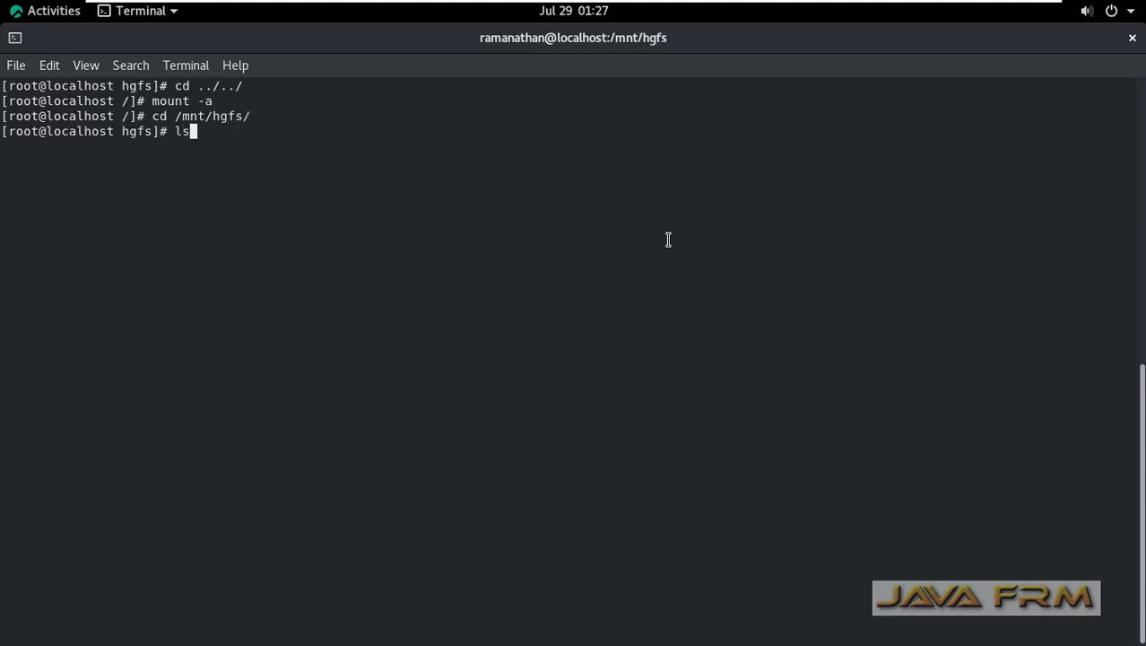
key("Return")
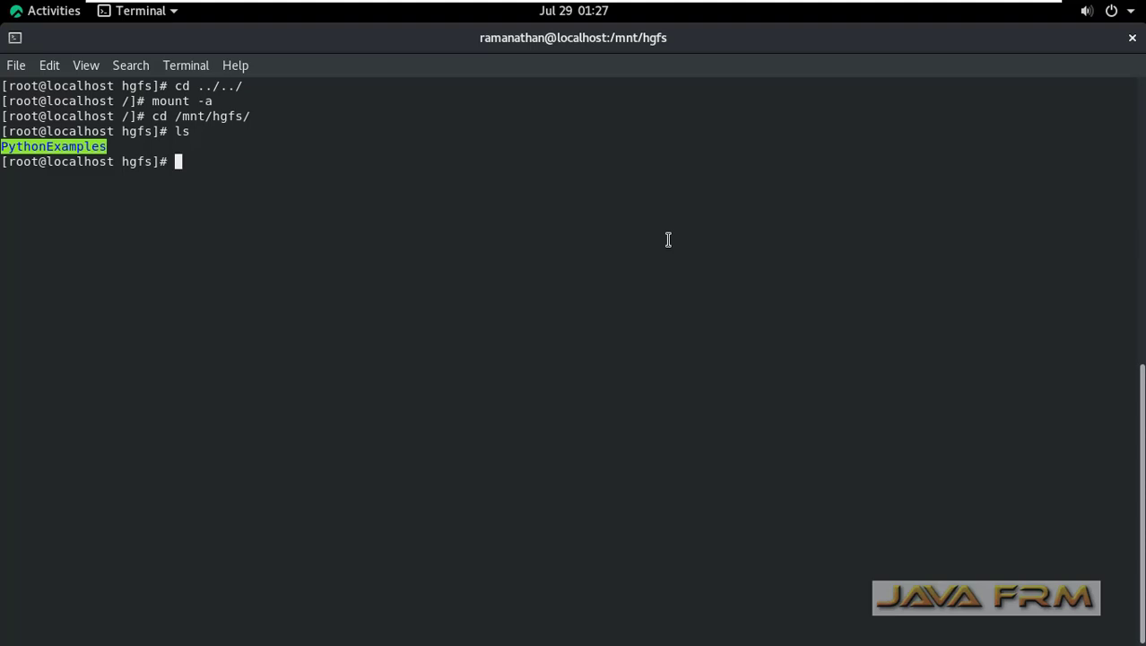
type("exit")
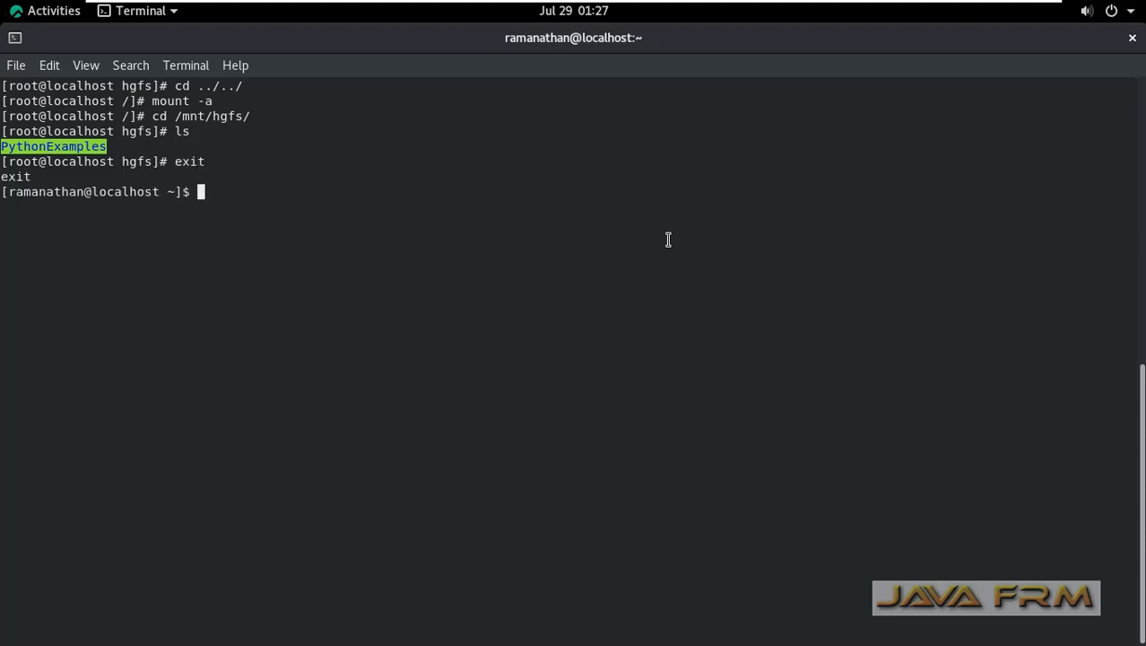
- Change into /mnt/hgfs/PythonExamples/Python3 as the regular user and list its files
type("cd")
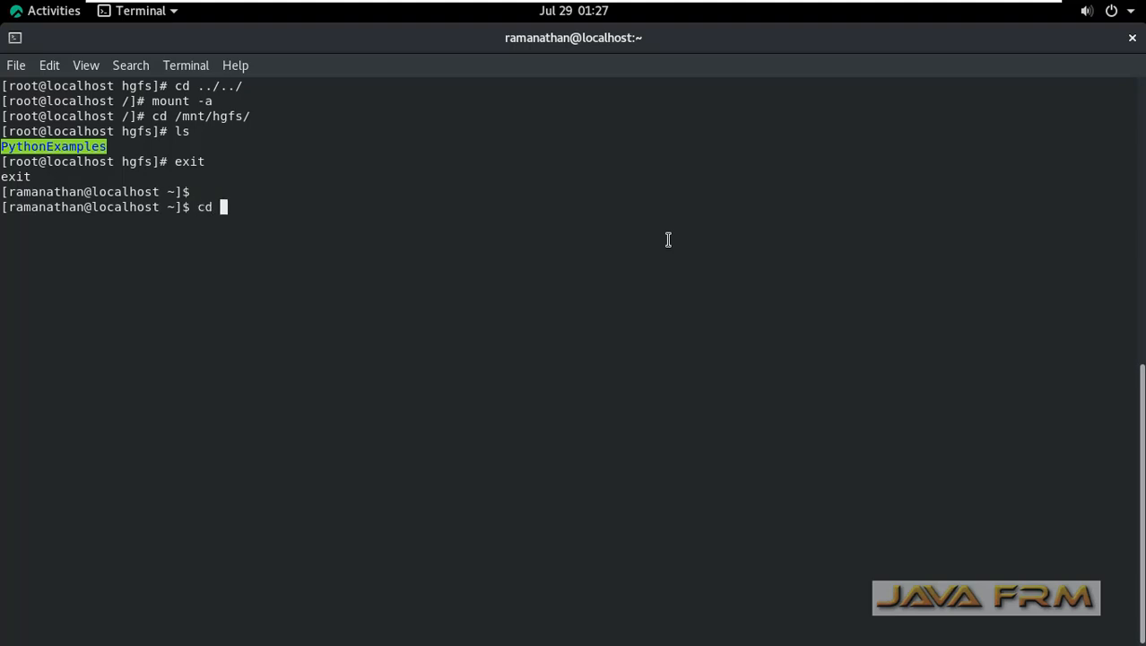
type("/mt")
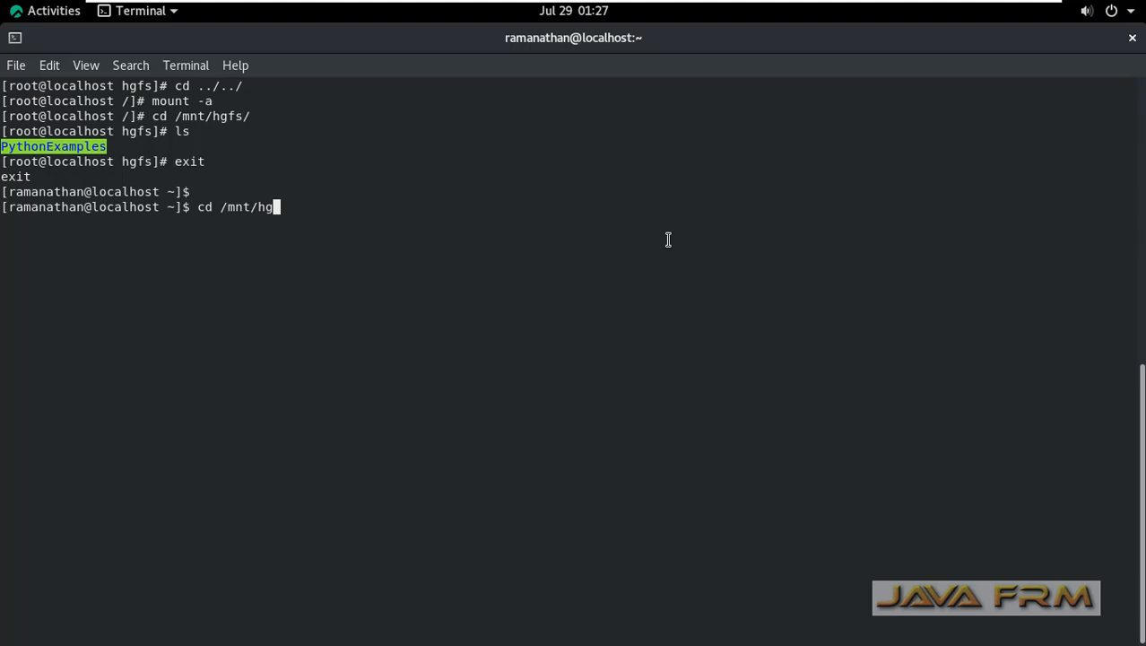
type("fs/Py")
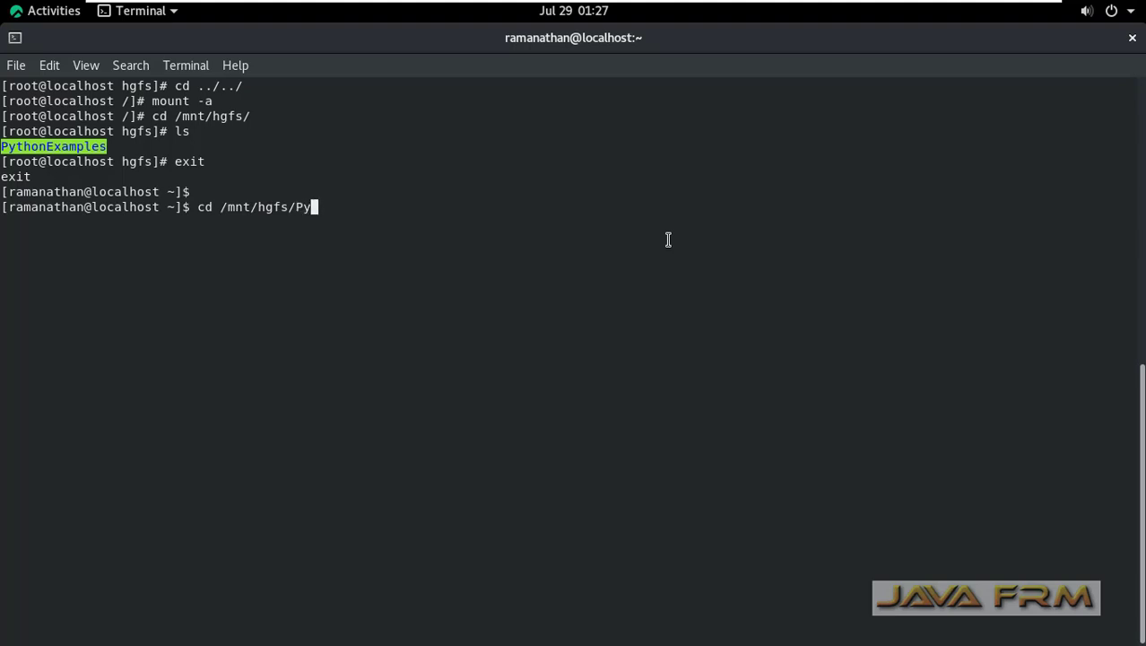
type("thonExamples/")
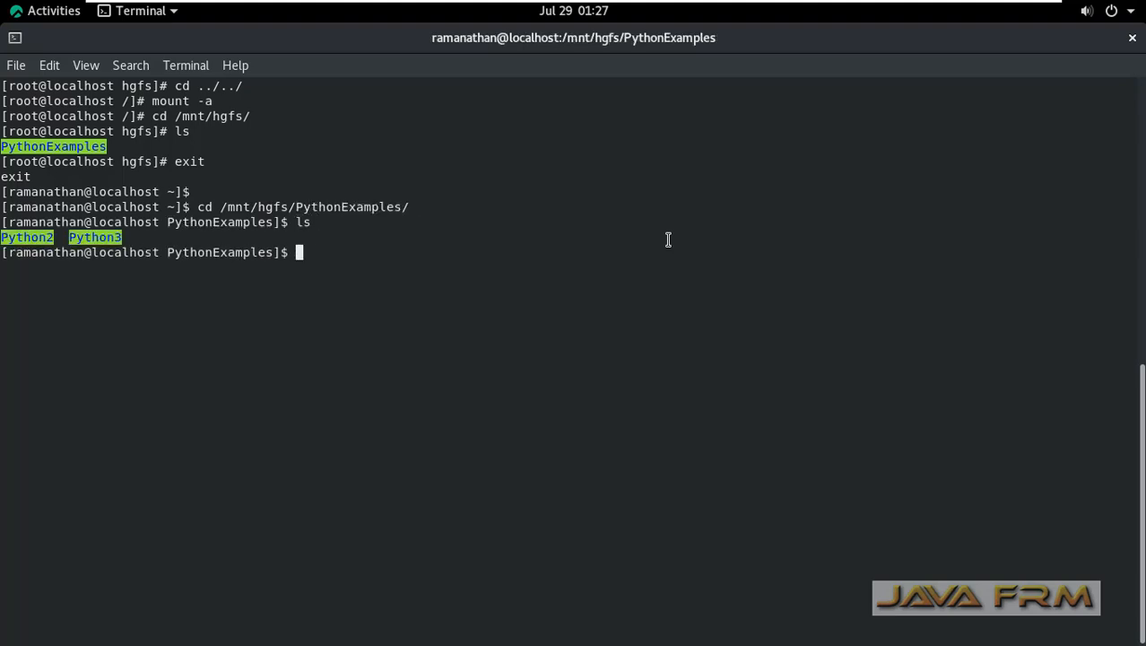
type("cd")
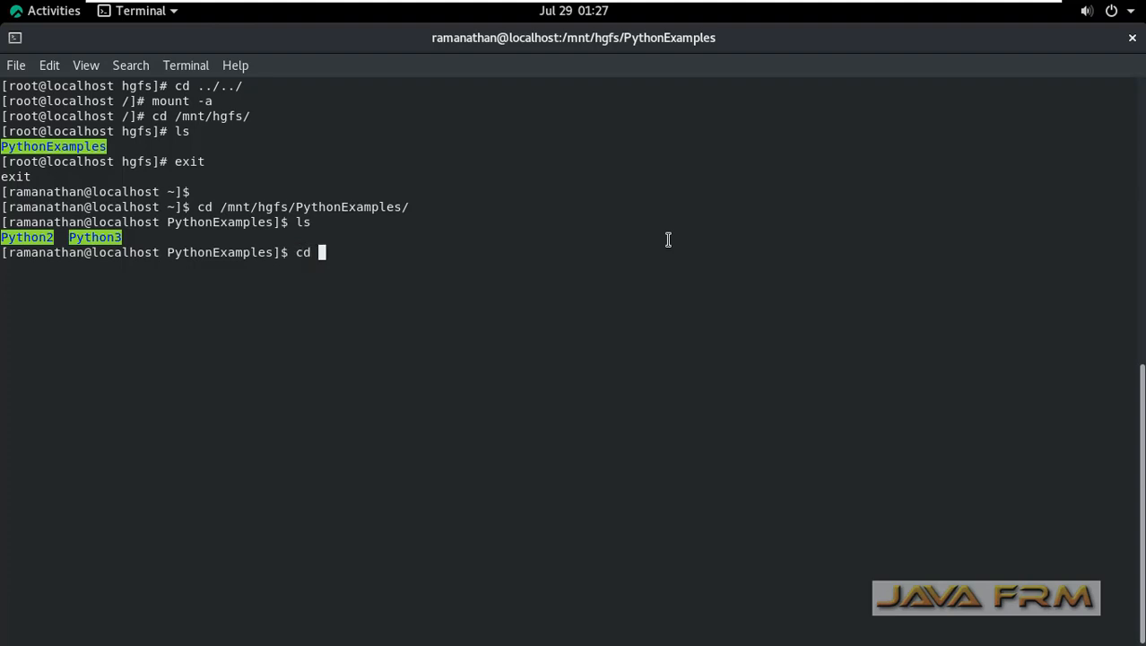
type("Py")
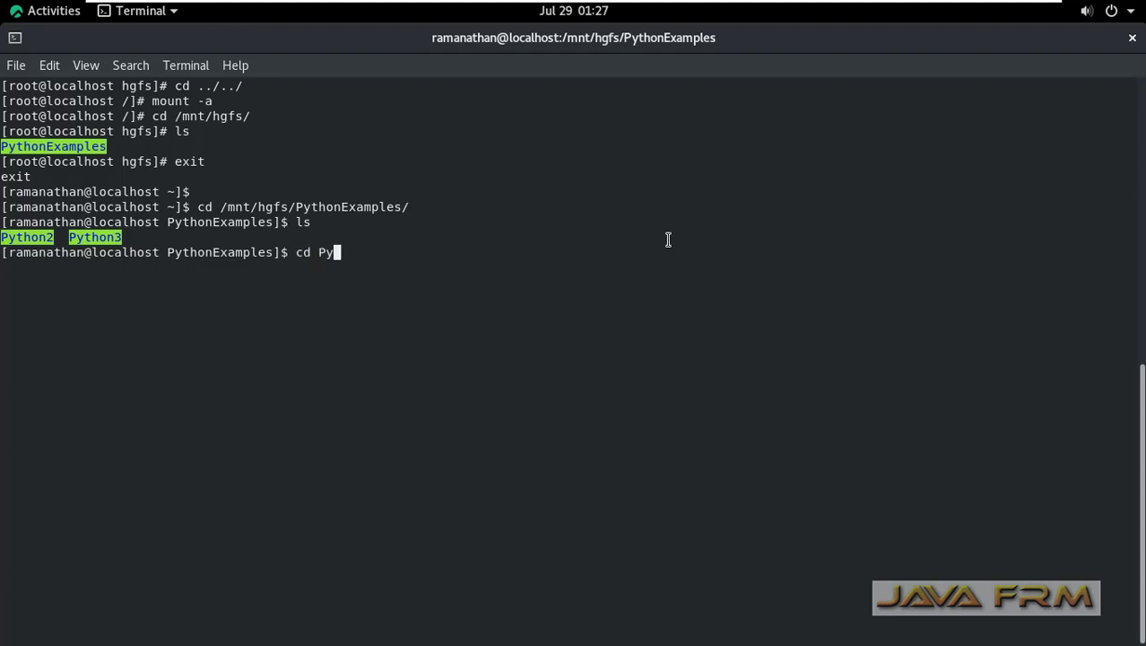
type("thon3")
type("ls")
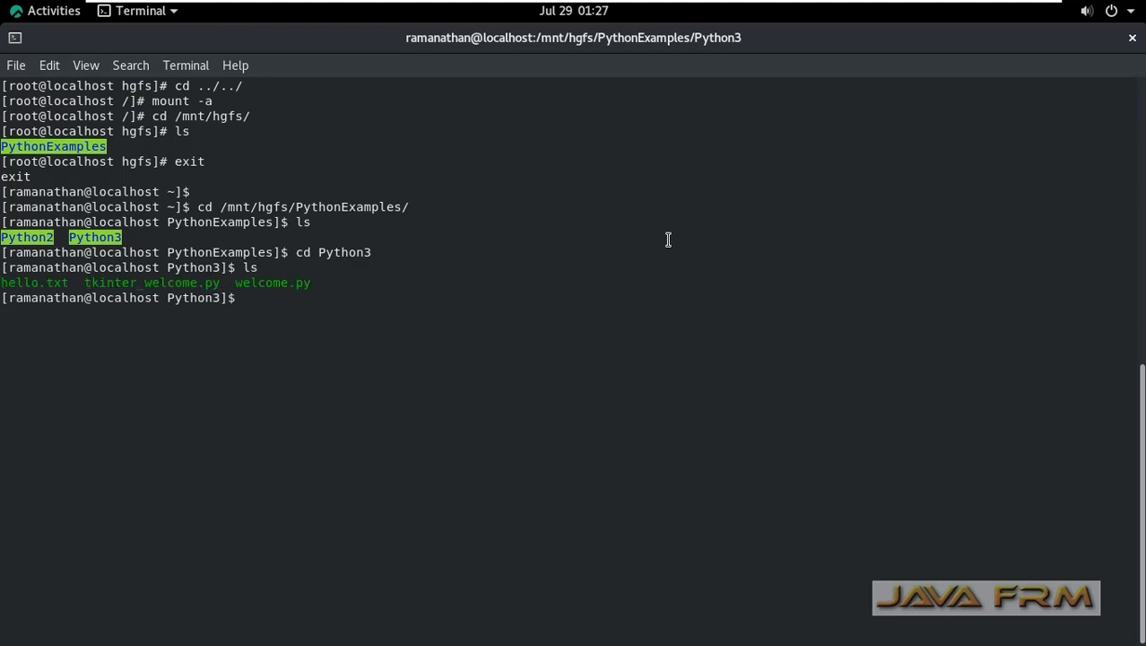
- Run welcome.py with python3, then begin copying the hello script with cp
type("python")
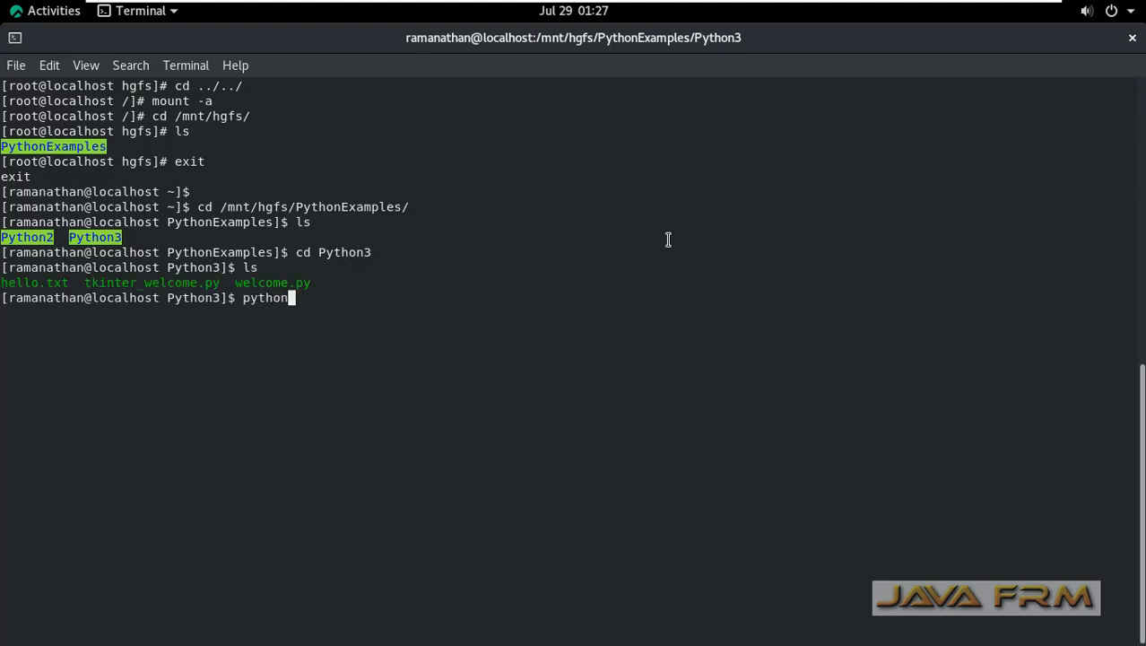
type("3")
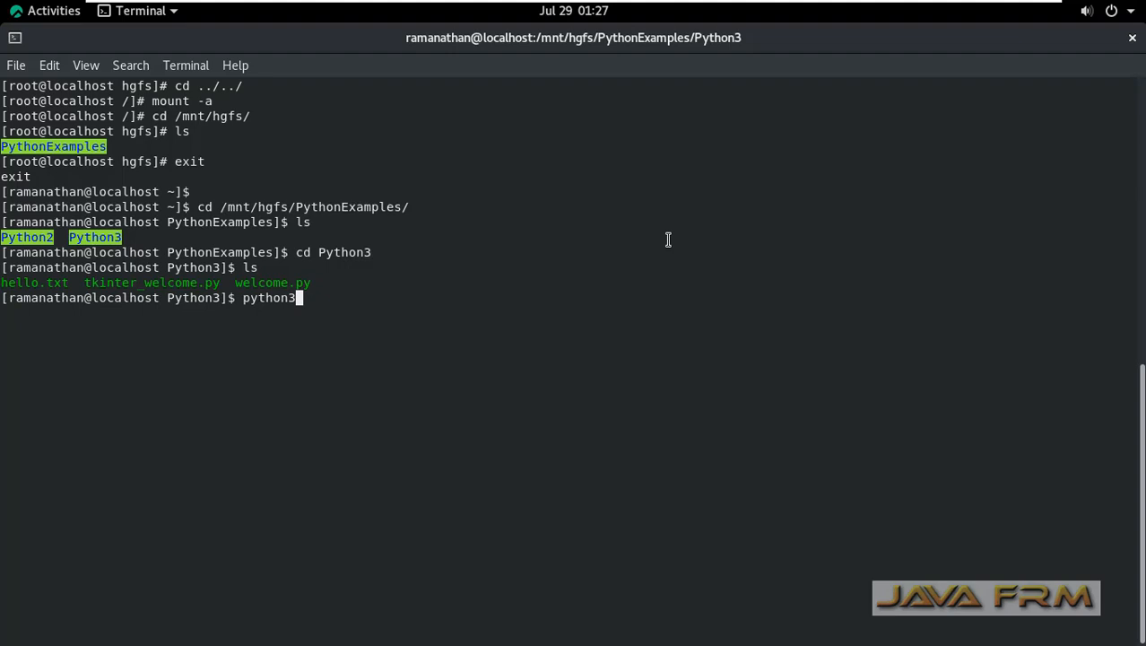
type("welcome.py")
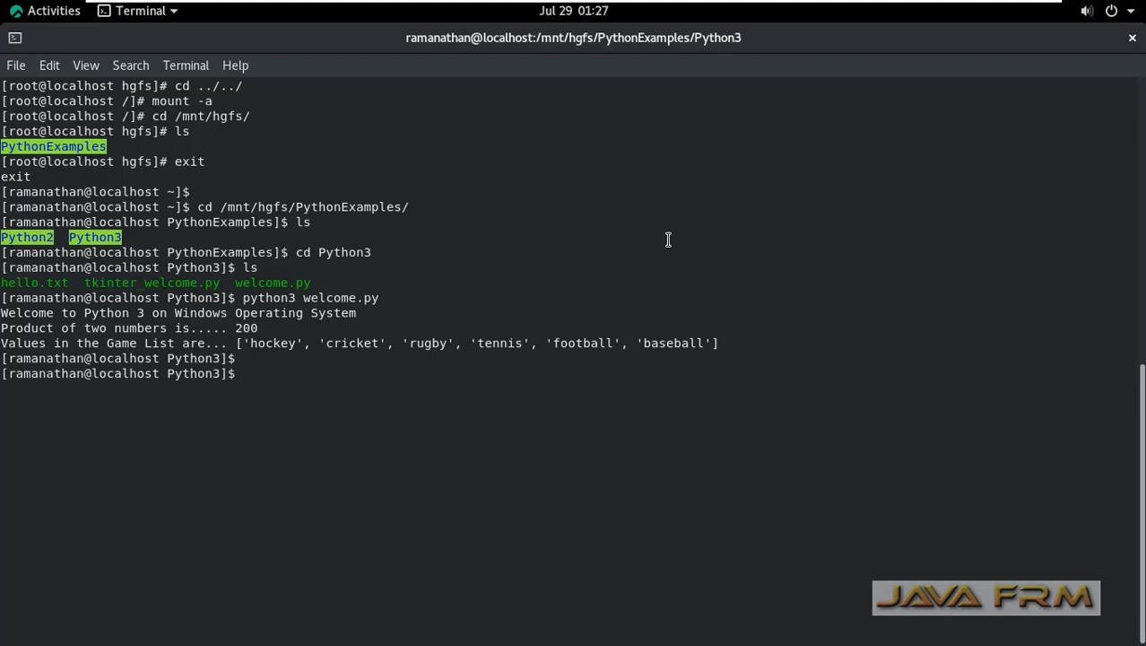
type("cp hello")
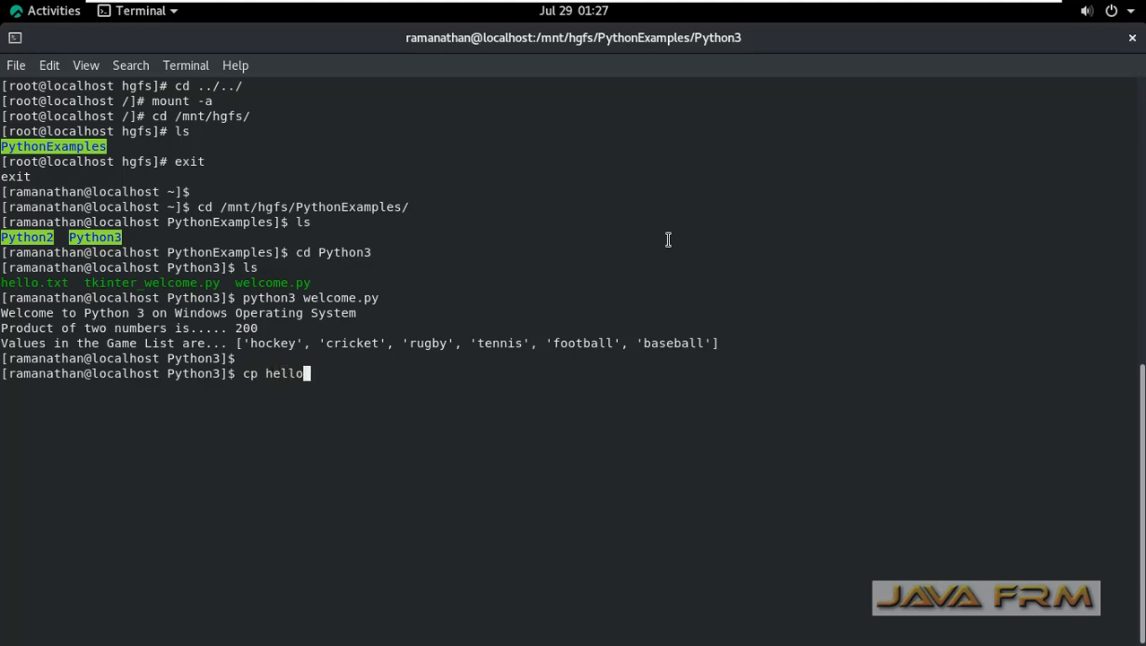
- Run cp hello.txt hello_1.txt in the guest terminal, then view the host's Python3 folder
type(".txt h")
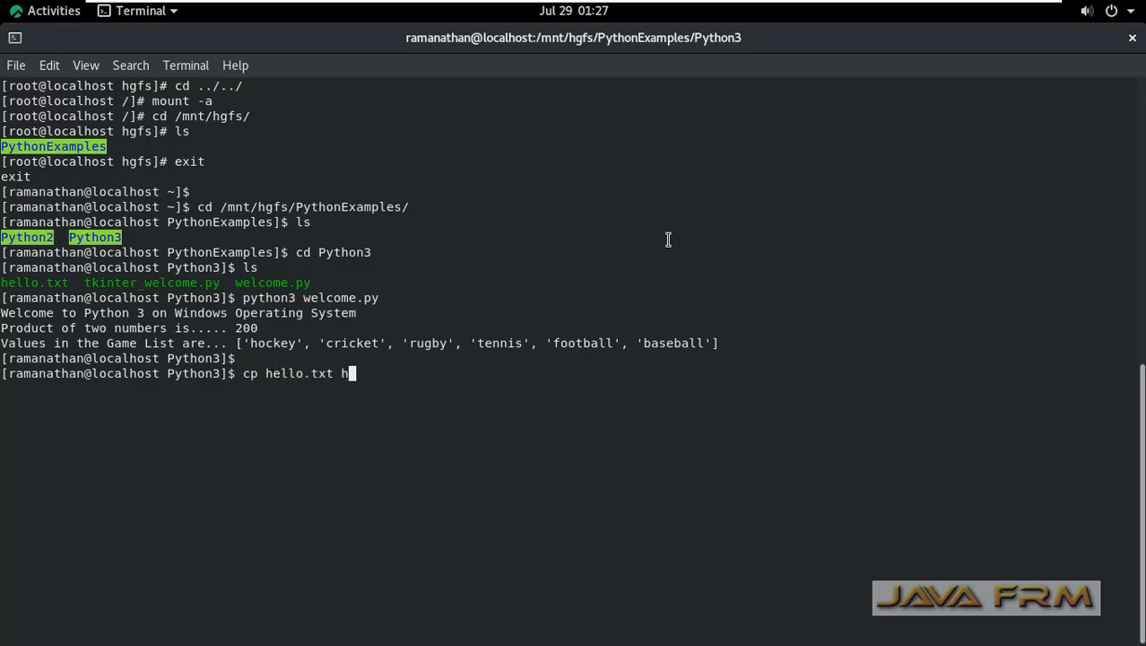
type("ell")
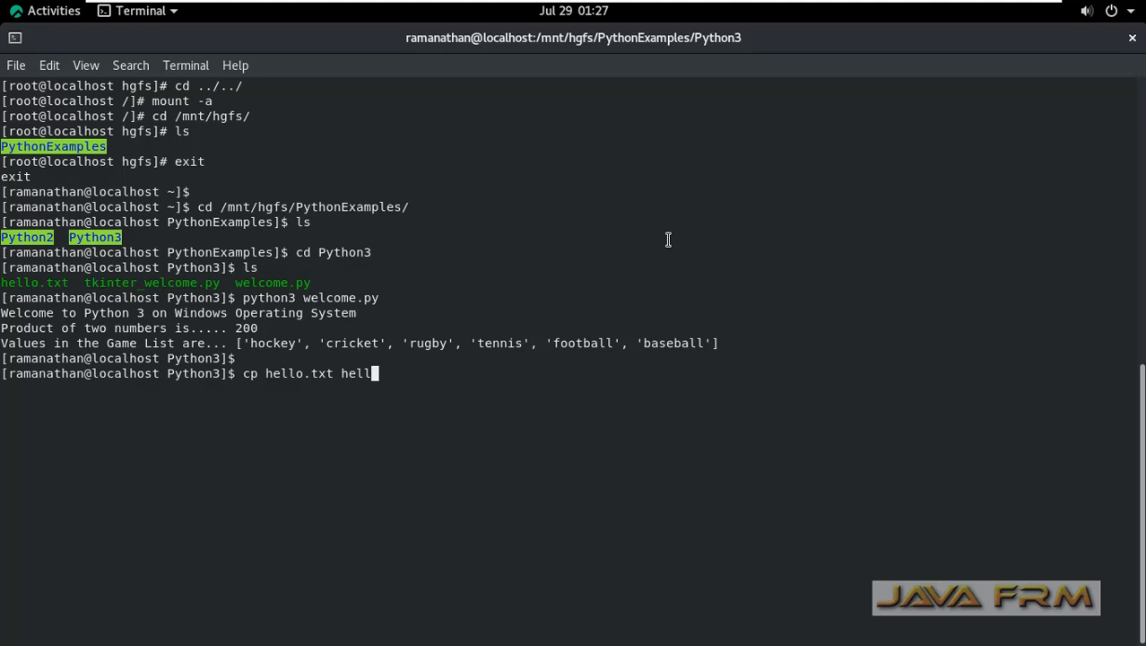
type("o_1.txt")
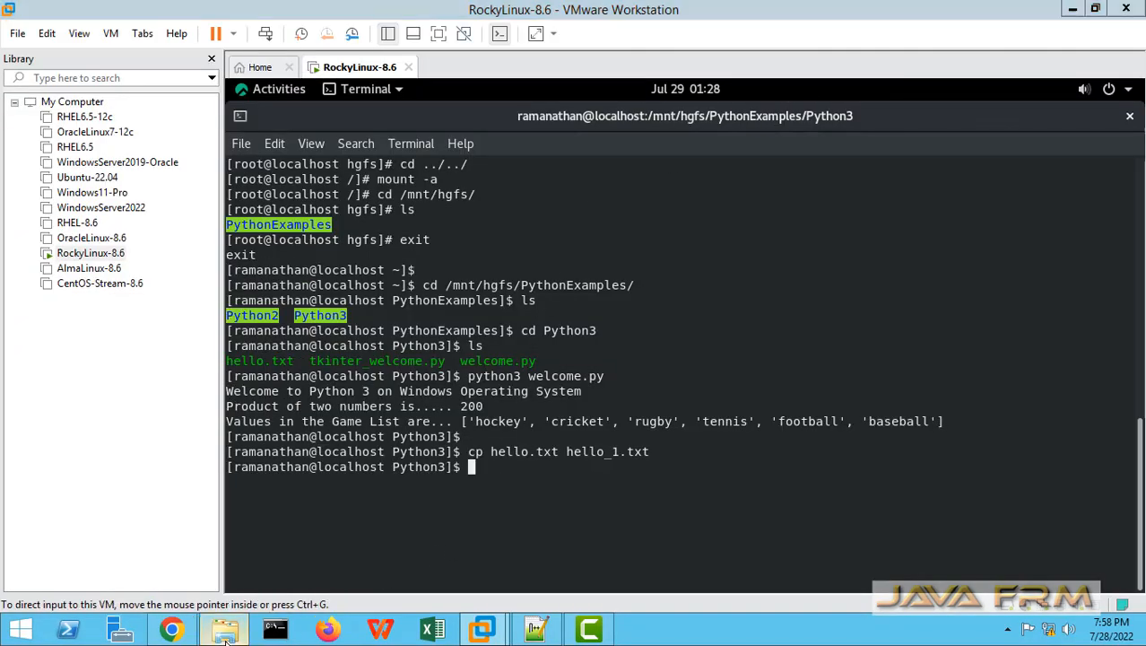
left_click(225, 628)
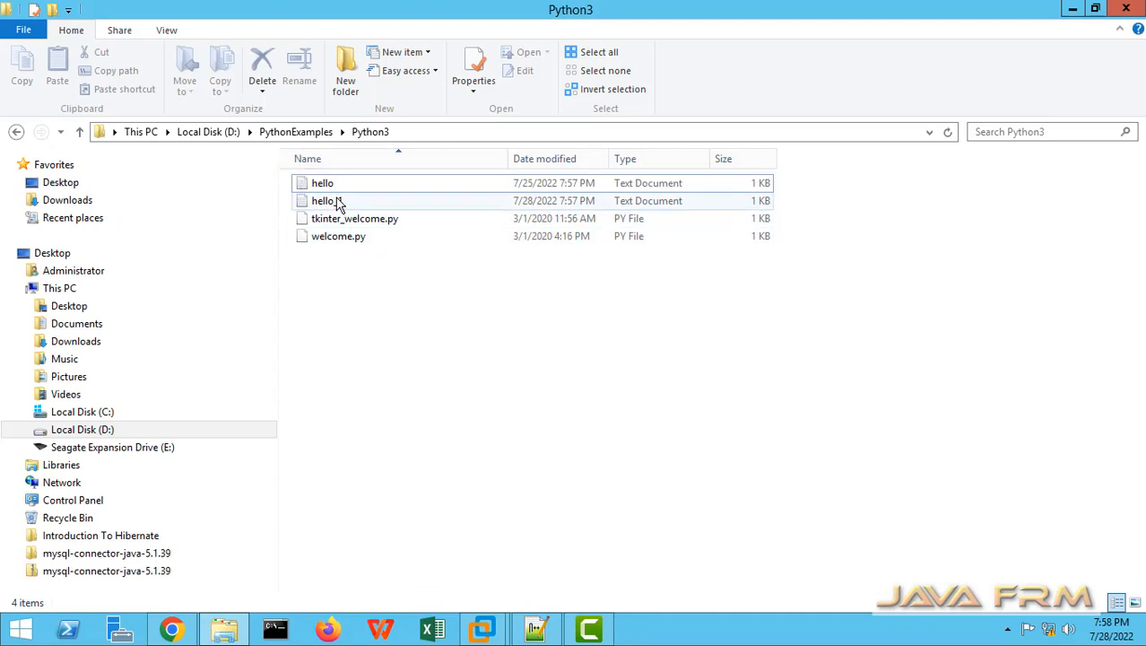
- Select hello_1 in D:\PythonExamples\Python3 to confirm it, then return to the VM
left_click(322, 200)
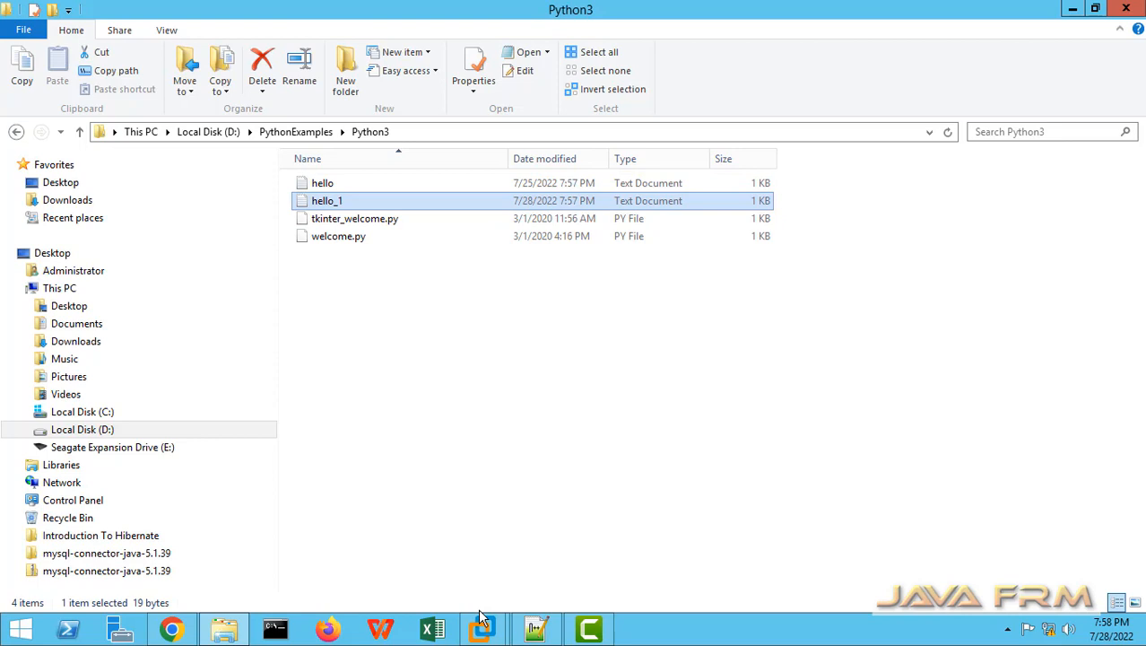
left_click(481, 628)
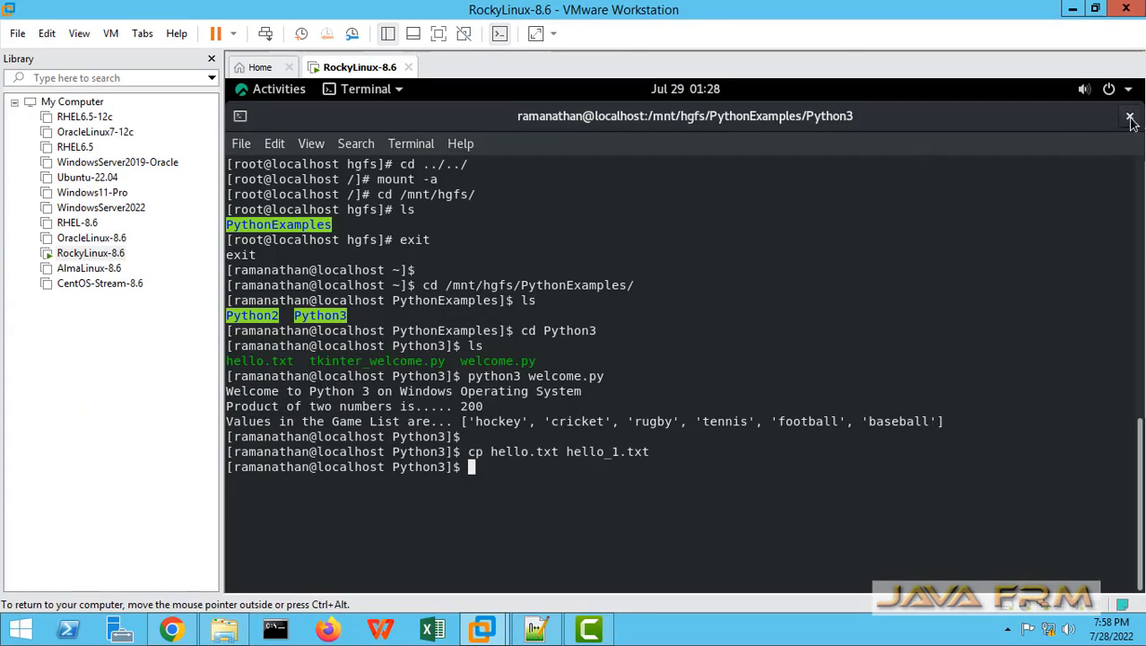
- Close the GNOME Terminal window, leaving the Rocky Linux desktop
left_click(1130, 115)
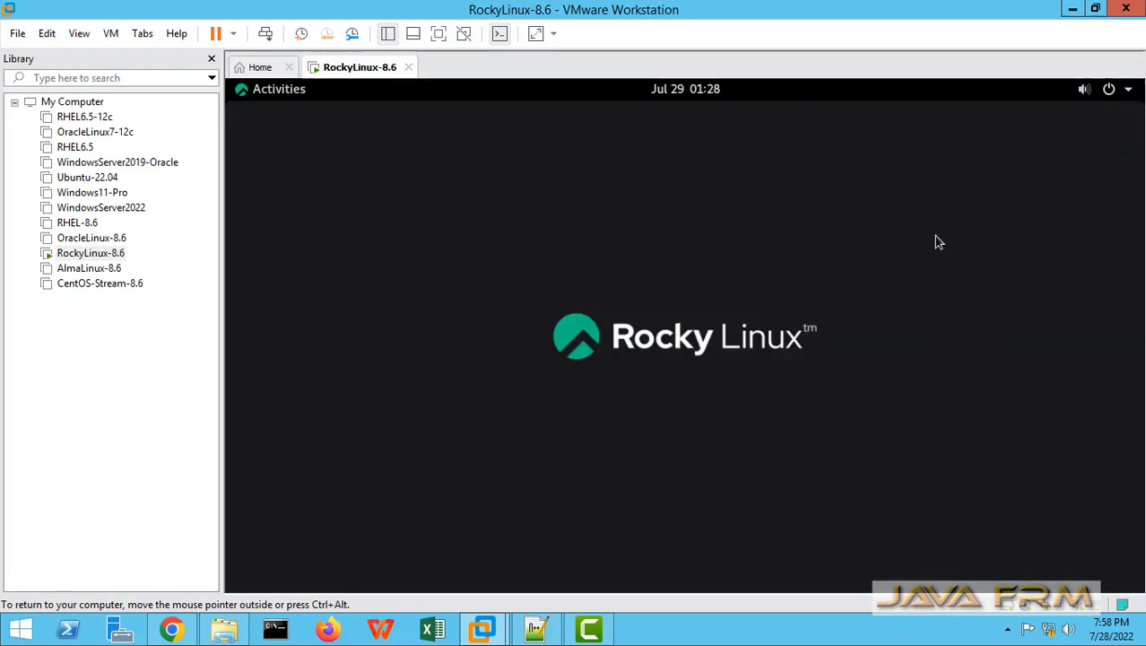
mouse_move(793, 505)
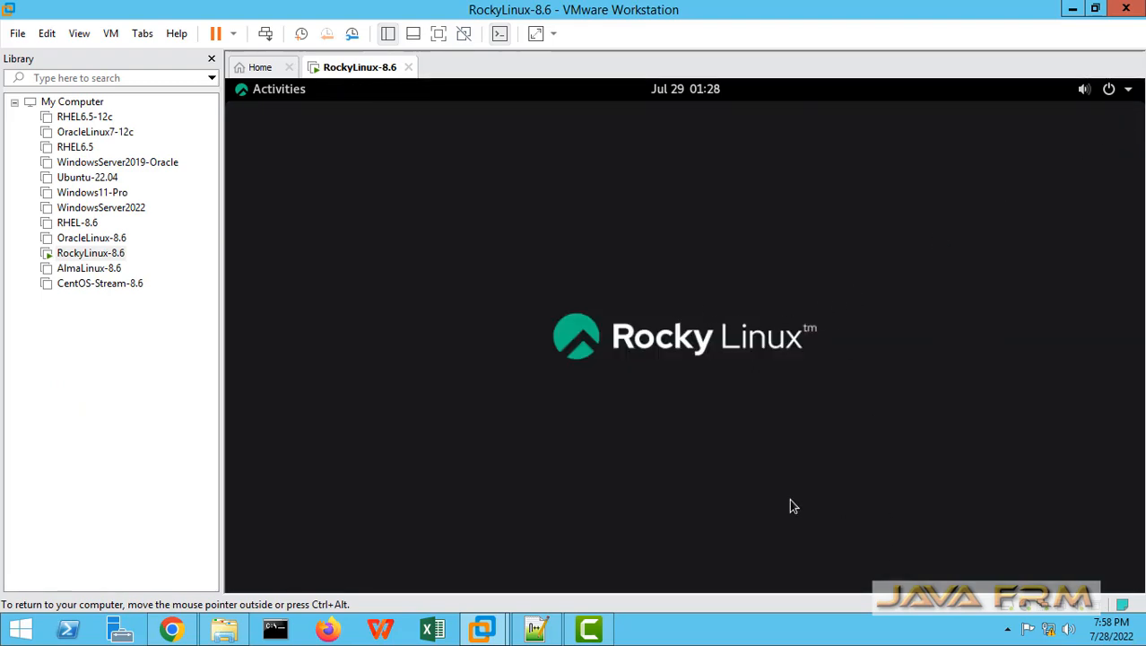